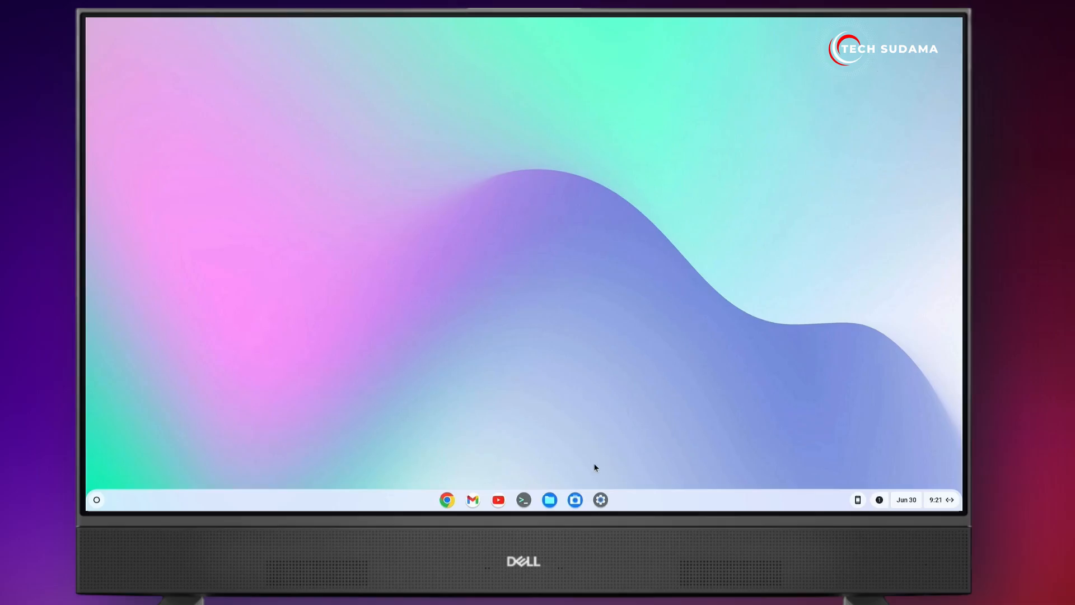
Search the launcher for the Play Store app.
{"action": "left_click", "coordinate": [96, 500]}
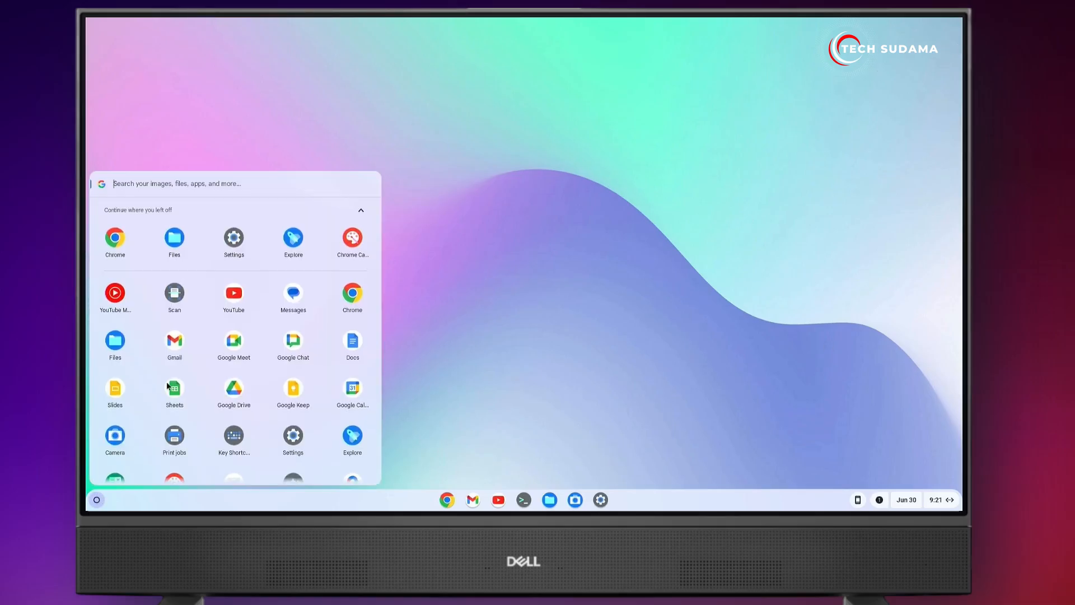
{"action": "mouse_move", "coordinate": [213, 345]}
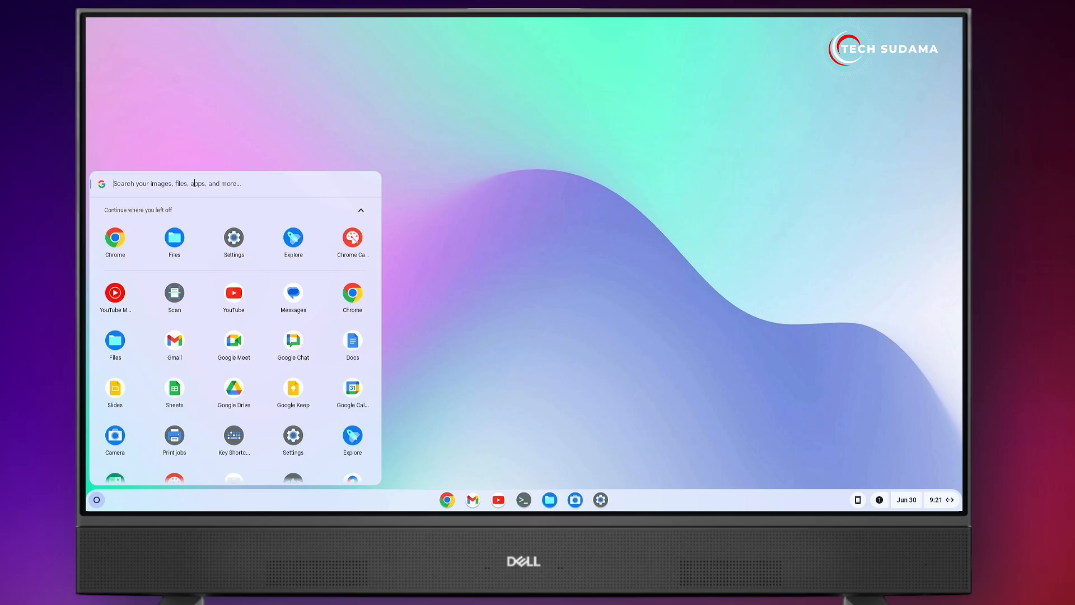
{"action": "type", "text": "playst"}
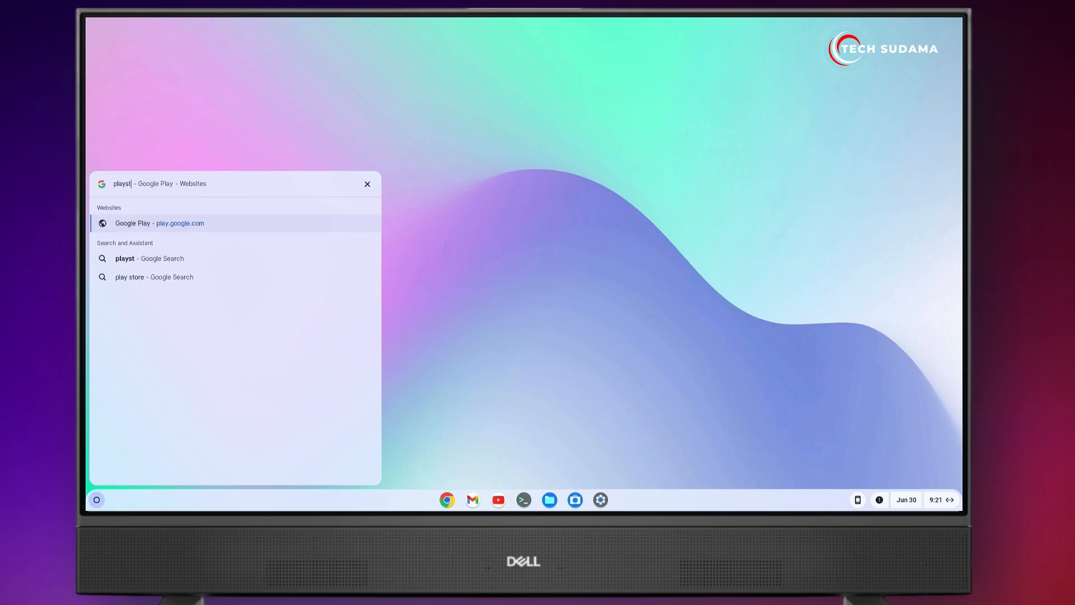
{"action": "left_click", "coordinate": [367, 184]}
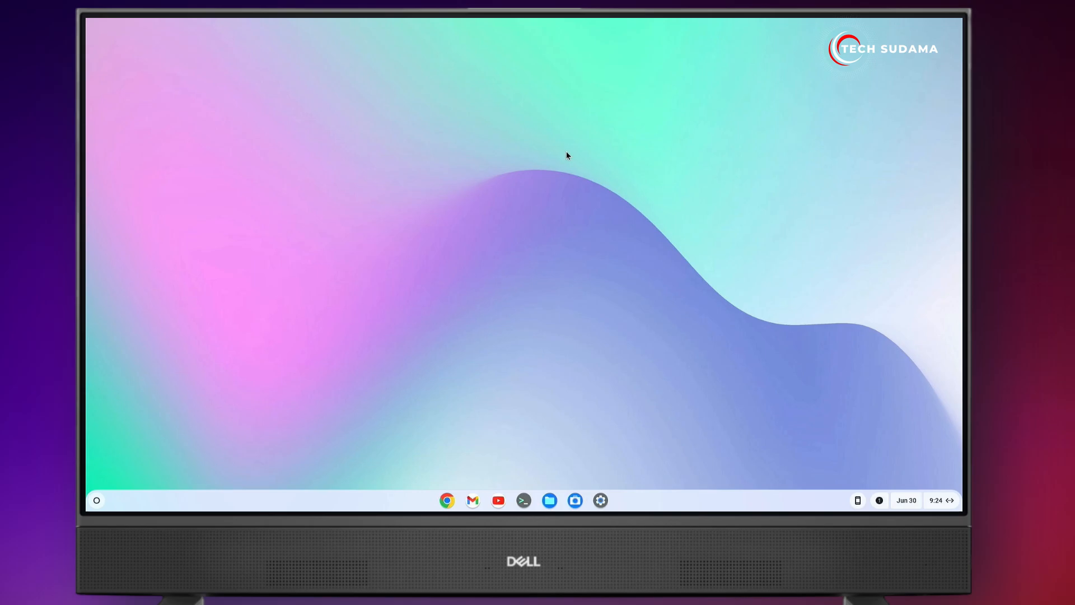
In Files, mount the recovery RAR from Downloads and select Chromeos_rammus_recovery.img.
{"action": "left_click", "coordinate": [550, 500]}
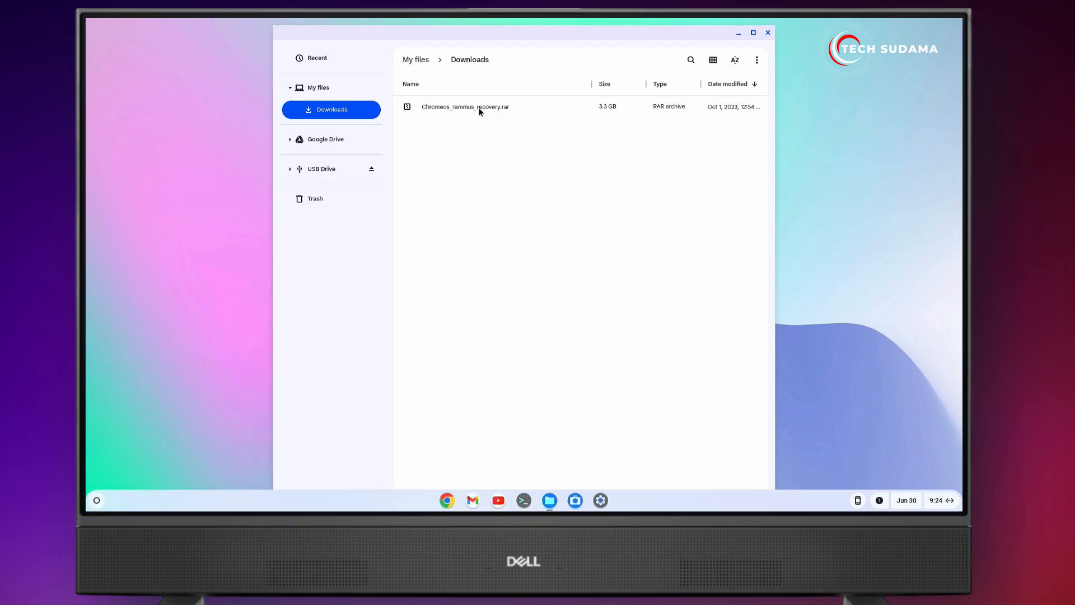
{"action": "left_click", "coordinate": [479, 106]}
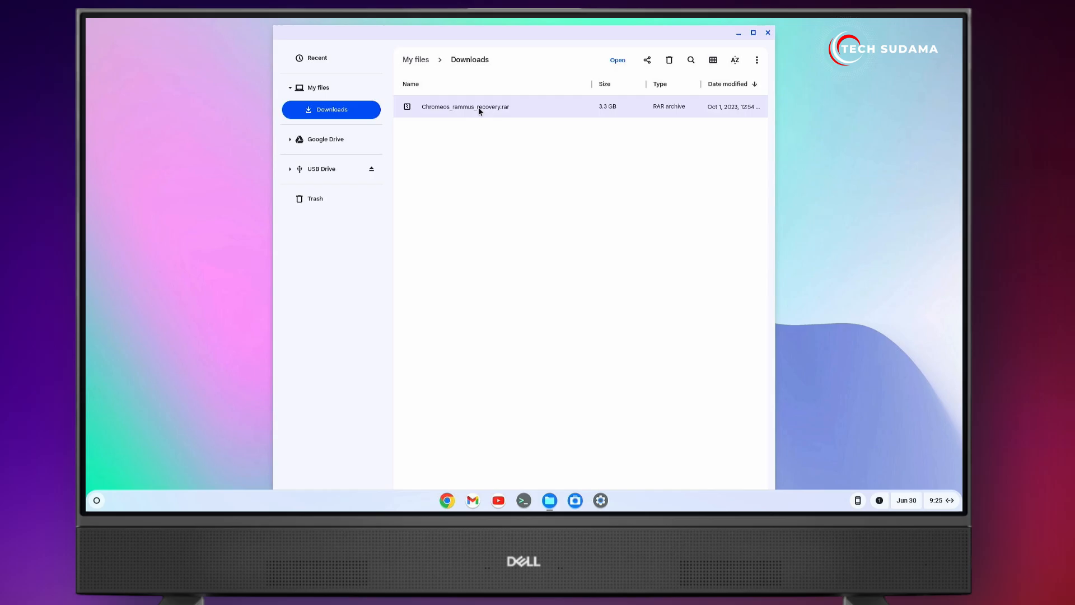
{"action": "double_click", "coordinate": [464, 107]}
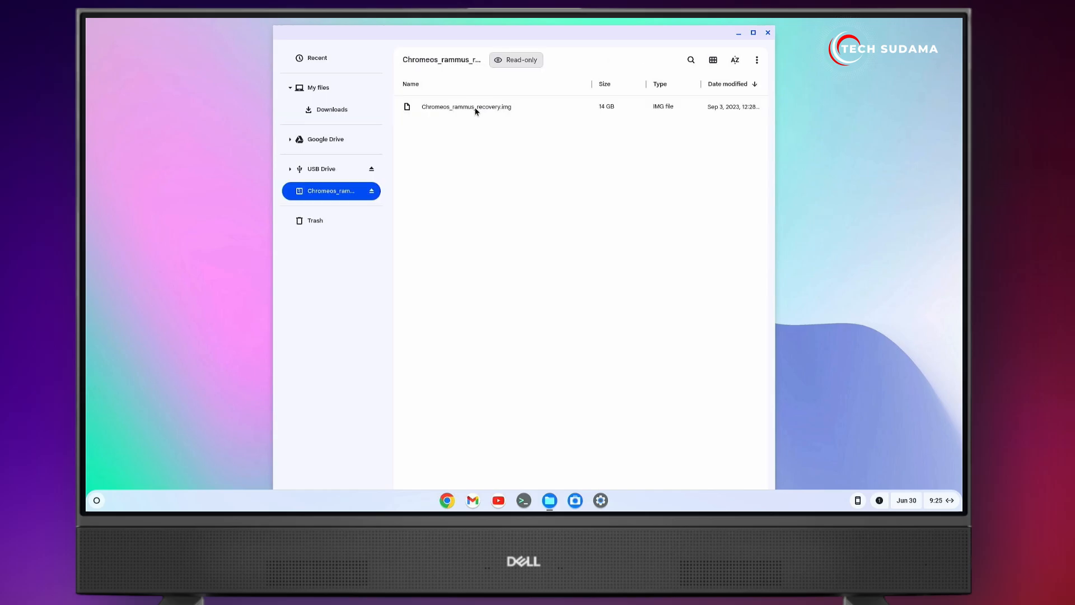
{"action": "left_click", "coordinate": [467, 107]}
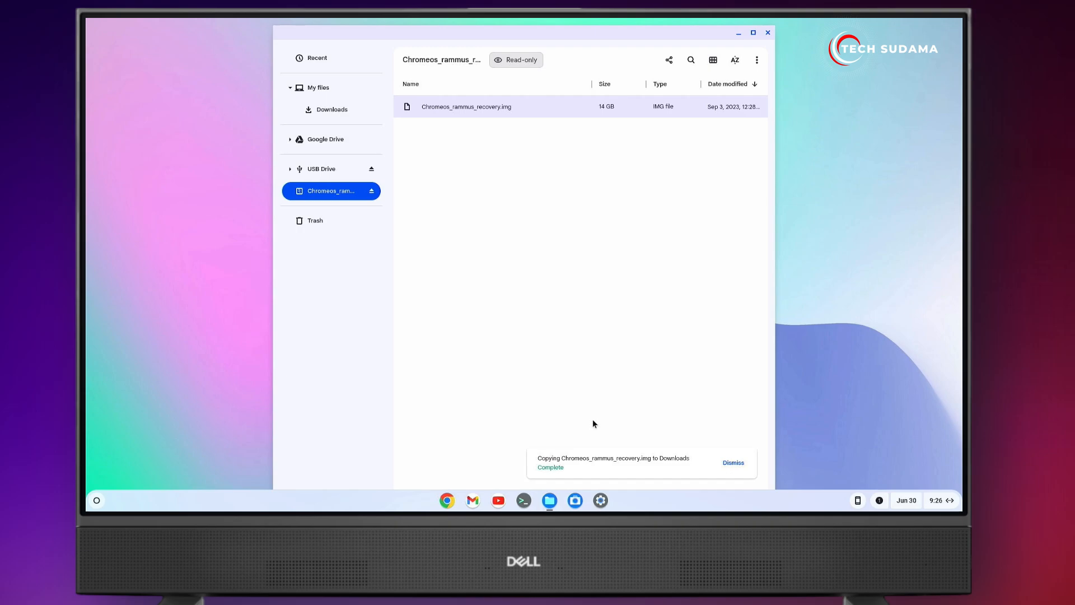
Rename the recovery image in Downloads to Chromeos_rammus_recovery.img.bin.
{"action": "left_click", "coordinate": [331, 109]}
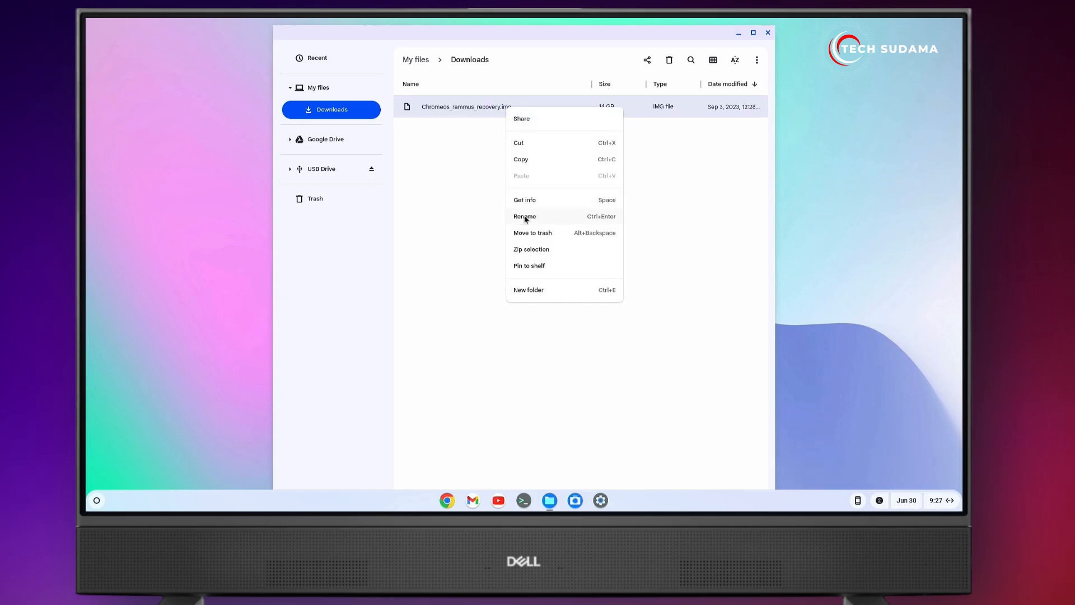
{"action": "left_click", "coordinate": [525, 216]}
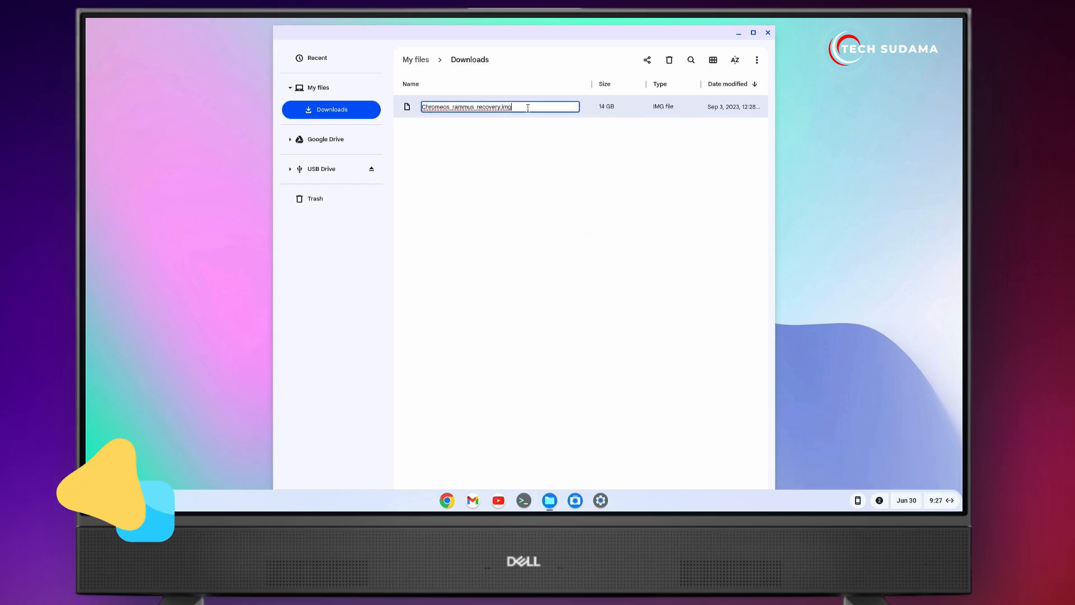
{"action": "type", "text": ".bin"}
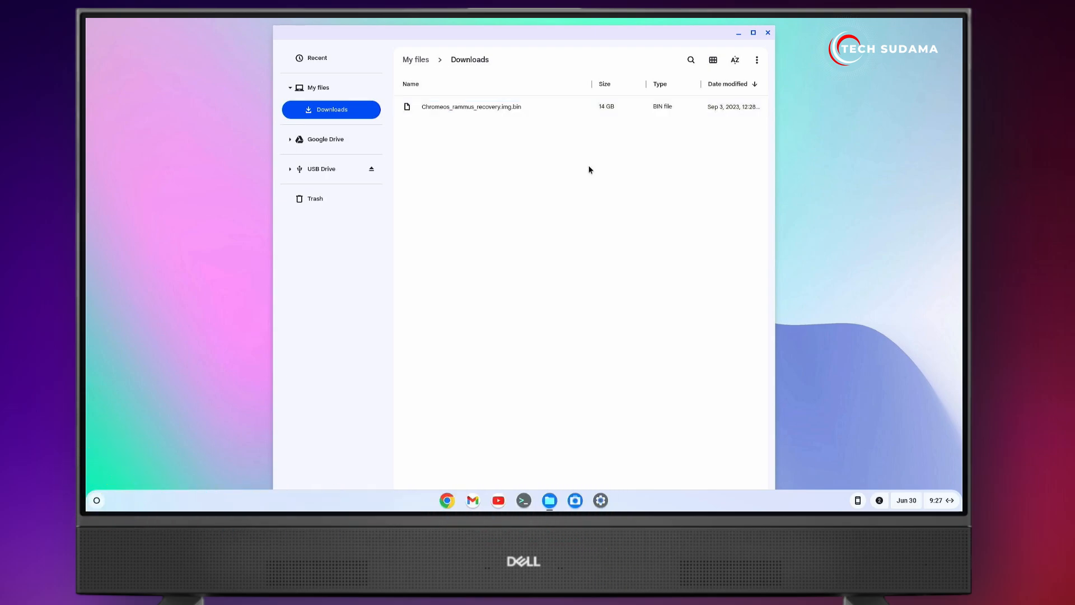
{"action": "mouse_move", "coordinate": [525, 112]}
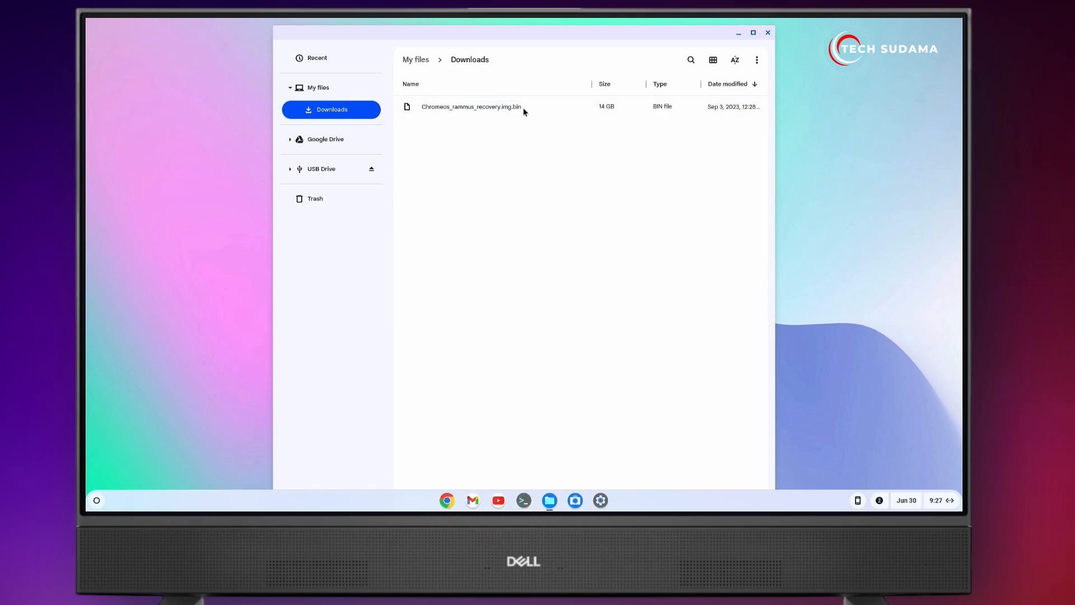
Find Chromebook Recovery Utility in the Chrome Web Store and add the extension.
{"action": "left_click", "coordinate": [447, 500]}
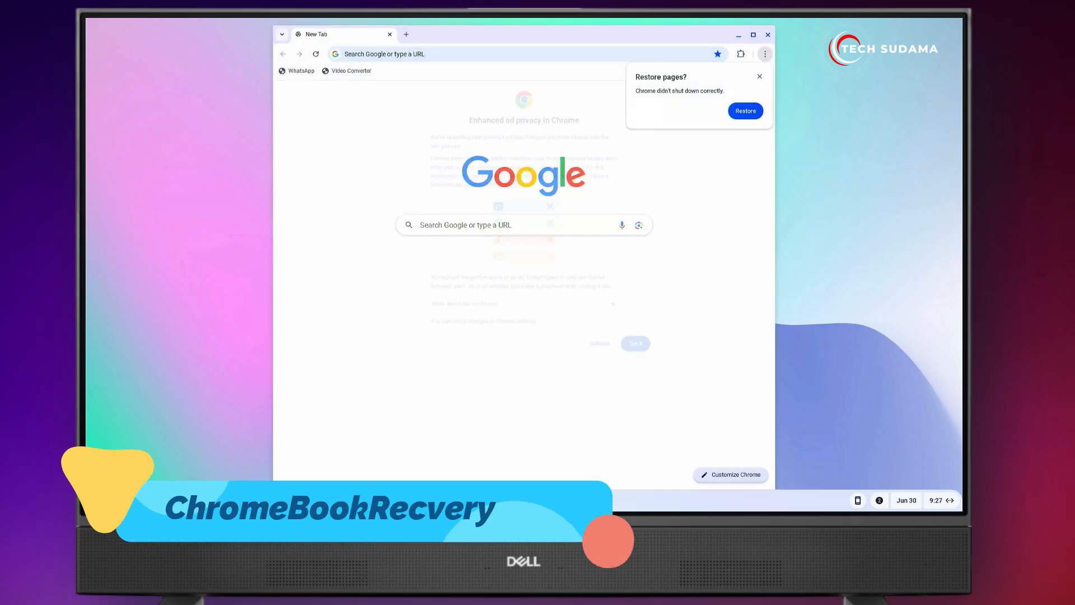
{"action": "type", "text": "chromebook recovery utility"}
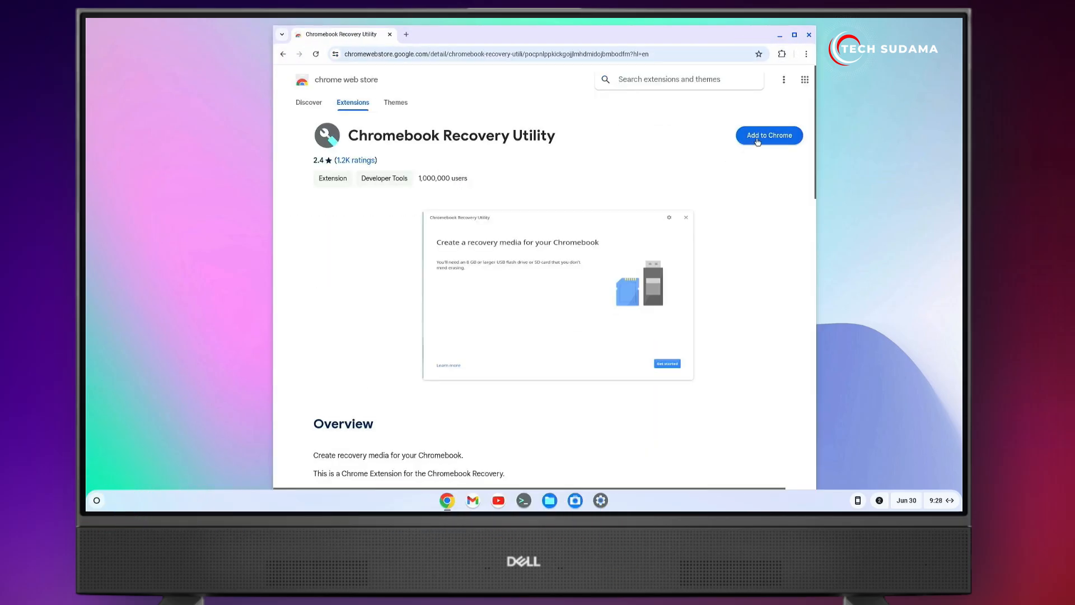
{"action": "left_click", "coordinate": [769, 135]}
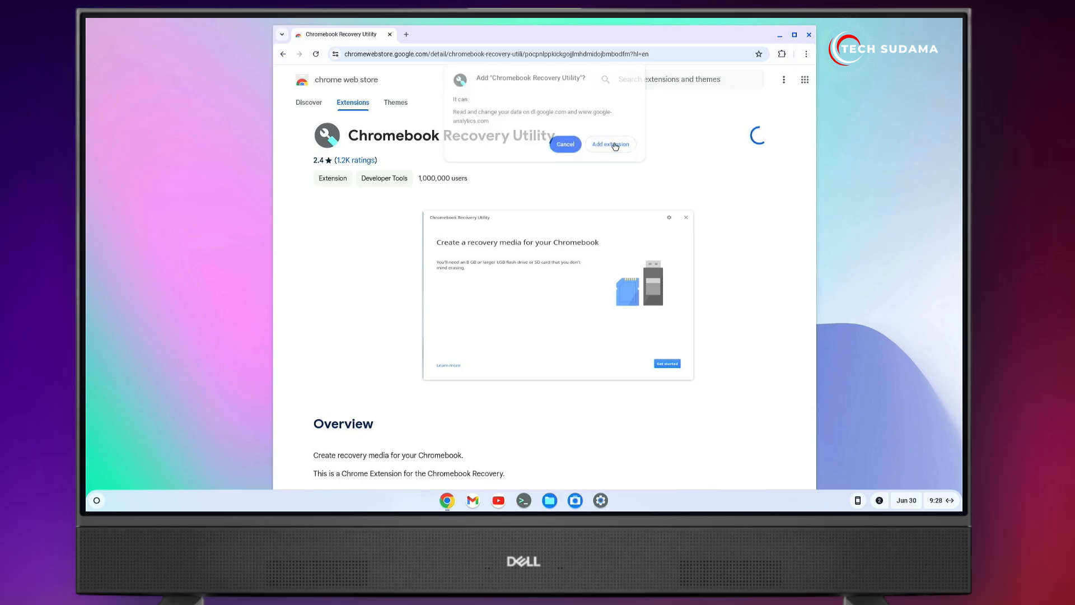
{"action": "left_click", "coordinate": [611, 144]}
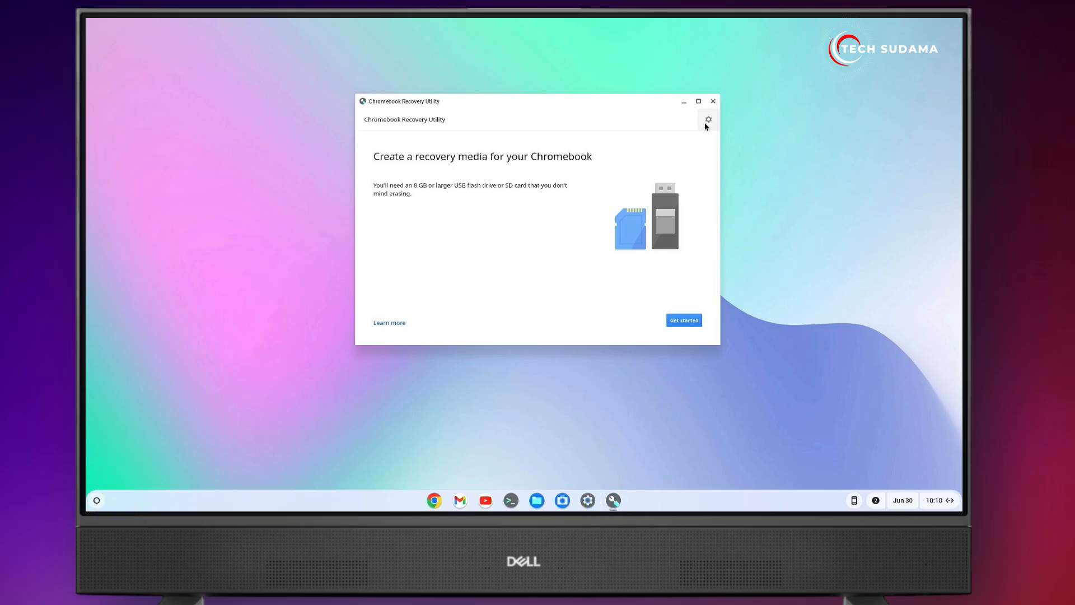
Use the local rammus .img.bin image and the 58.6 GB USB drive as target.
{"action": "left_click", "coordinate": [709, 120]}
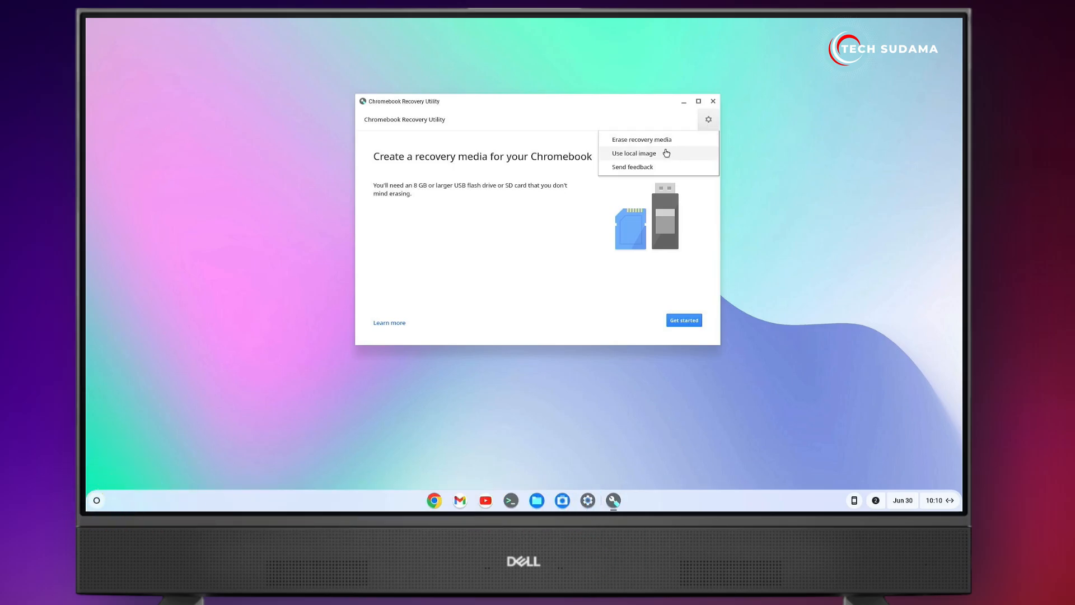
{"action": "left_click", "coordinate": [634, 153]}
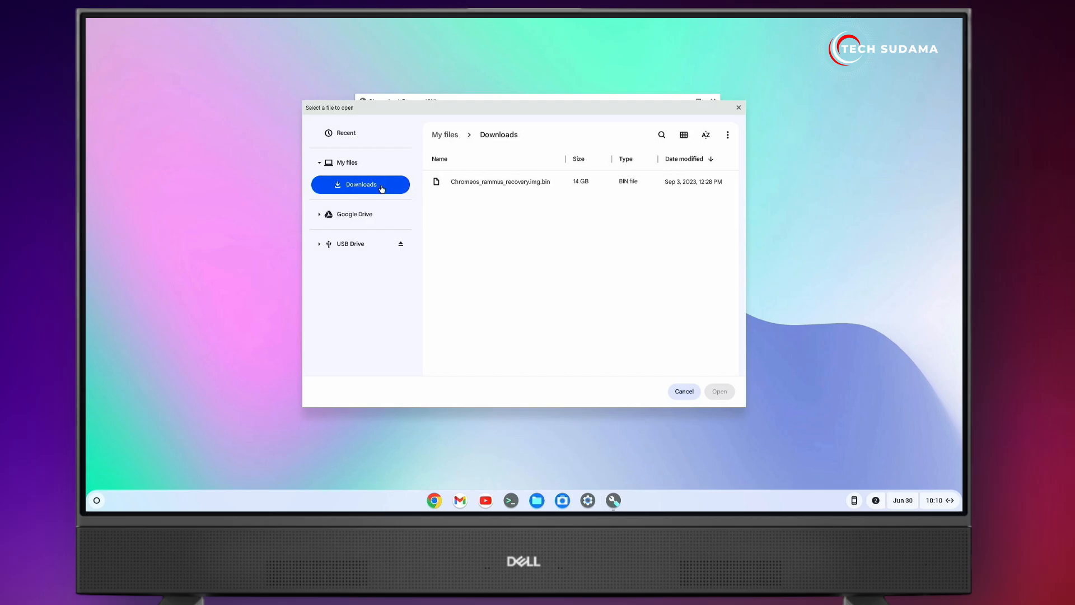
{"action": "mouse_move", "coordinate": [474, 186]}
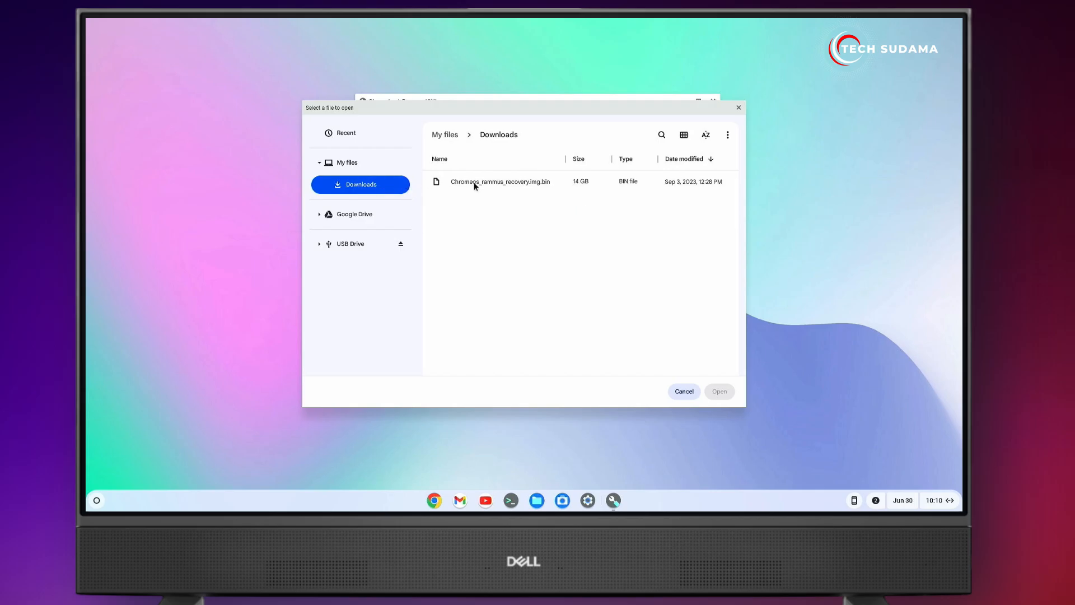
{"action": "left_click", "coordinate": [501, 181]}
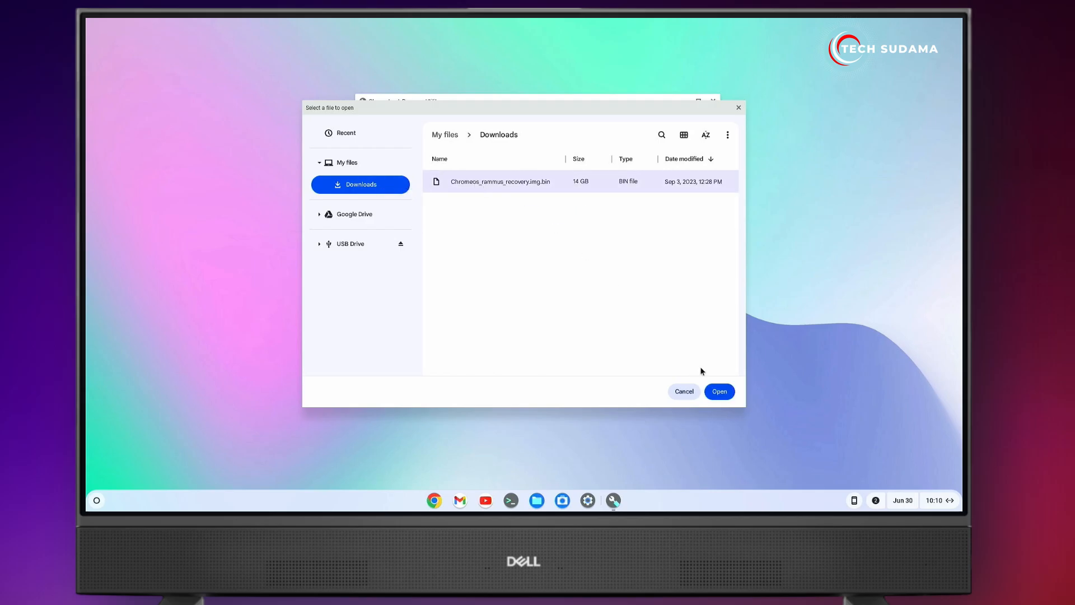
{"action": "left_click", "coordinate": [720, 391]}
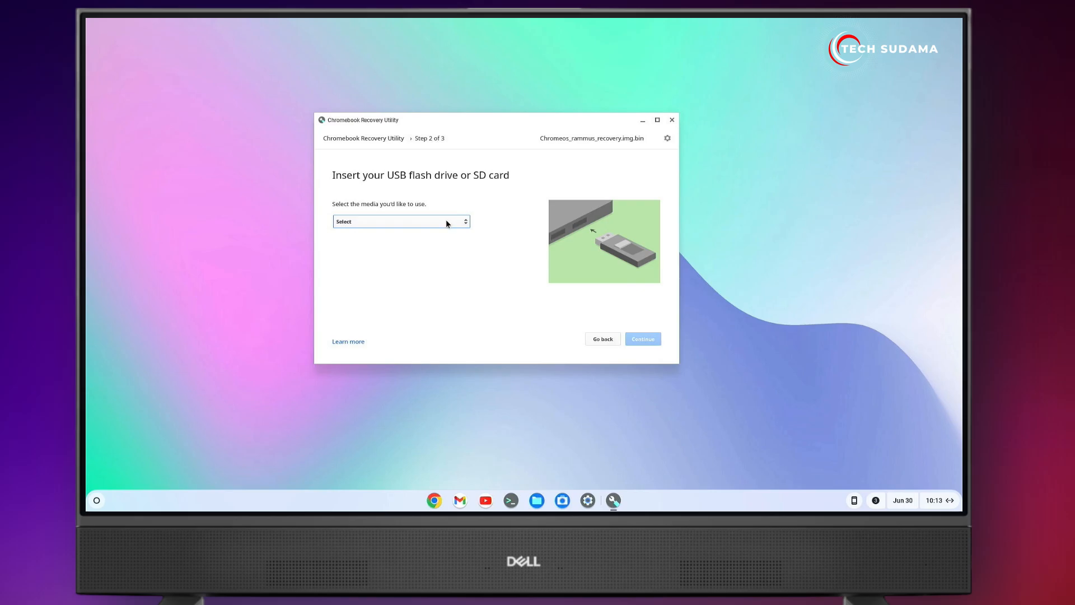
{"action": "left_click", "coordinate": [401, 221]}
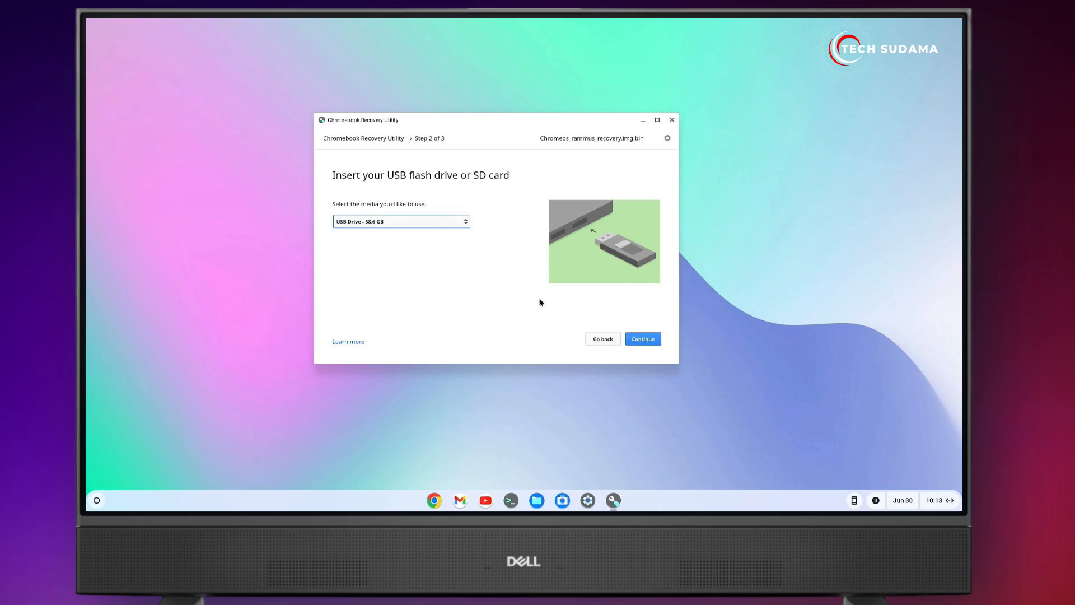
{"action": "left_click", "coordinate": [643, 339]}
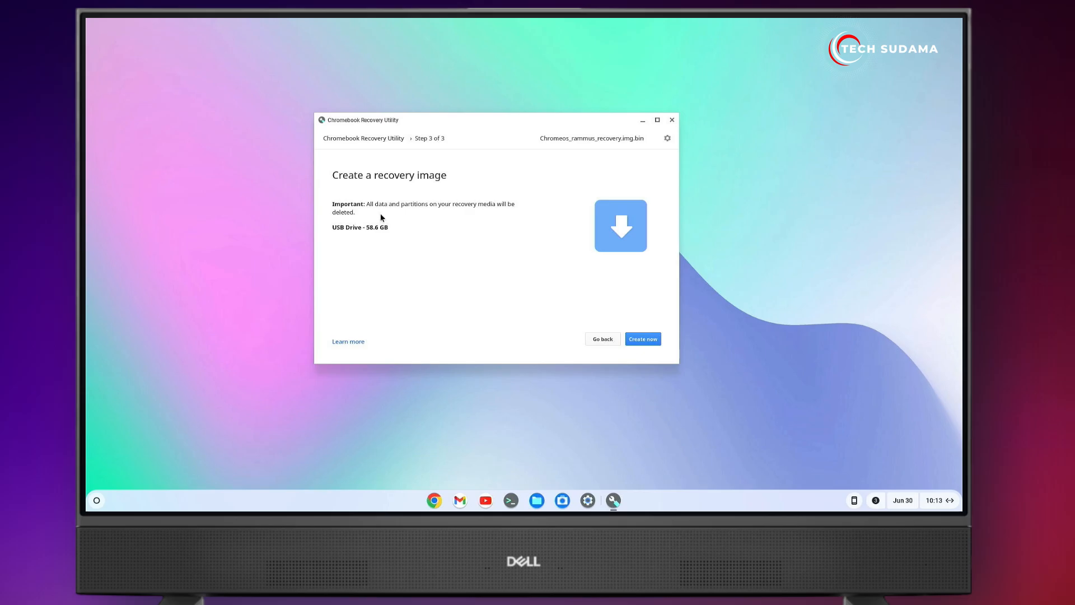
Start writing the recovery image to the USB drive.
{"action": "left_click", "coordinate": [643, 339]}
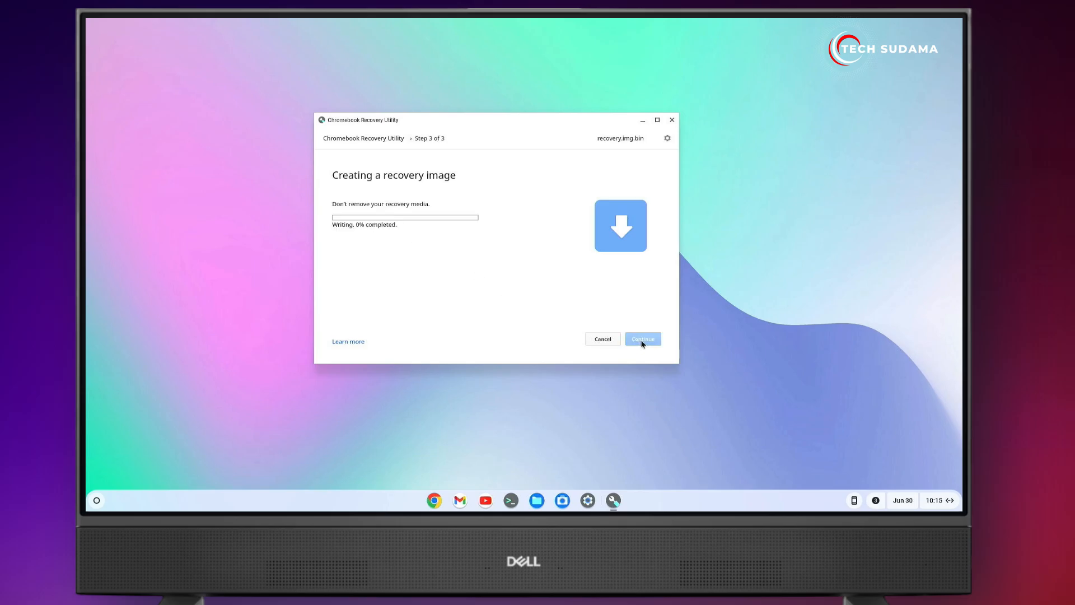
{"action": "mouse_move", "coordinate": [556, 204]}
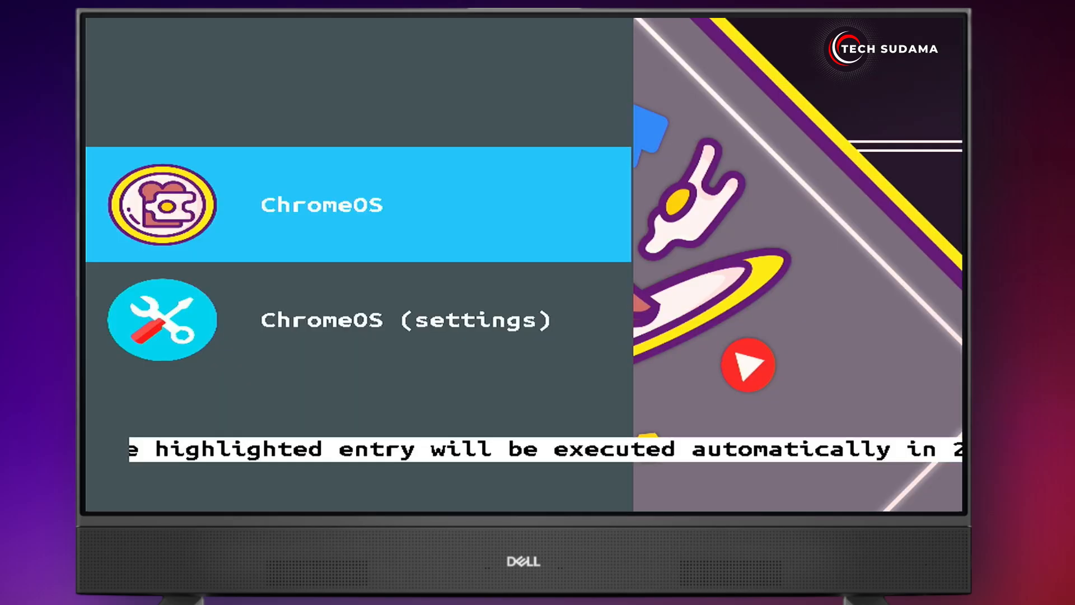
Boot ChromeOS from the boot menu and enable debugging features.
{"action": "key", "text": "Enter"}
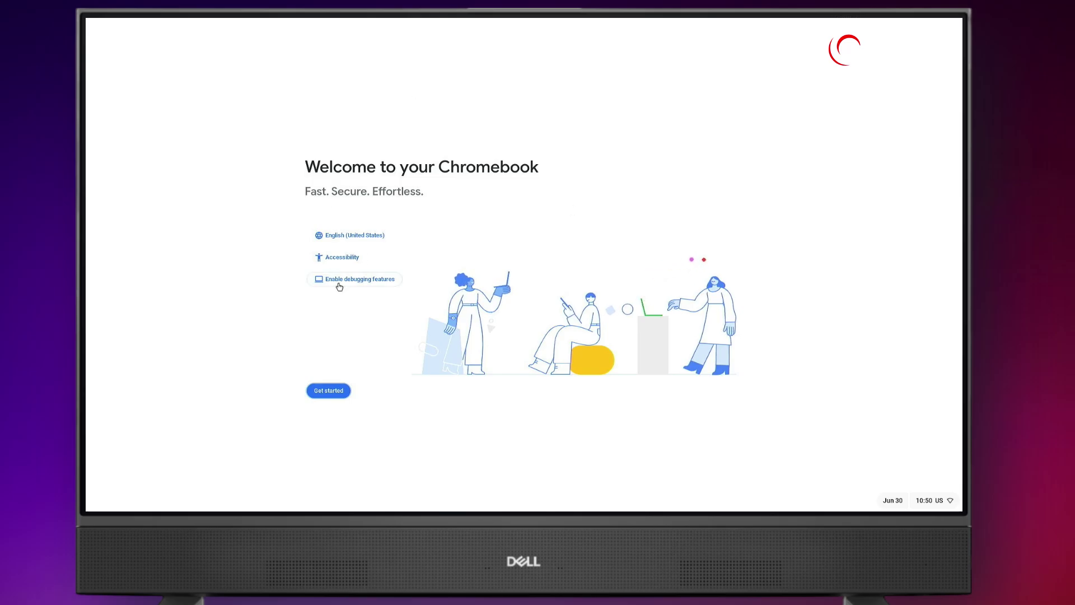
{"action": "left_click", "coordinate": [328, 390]}
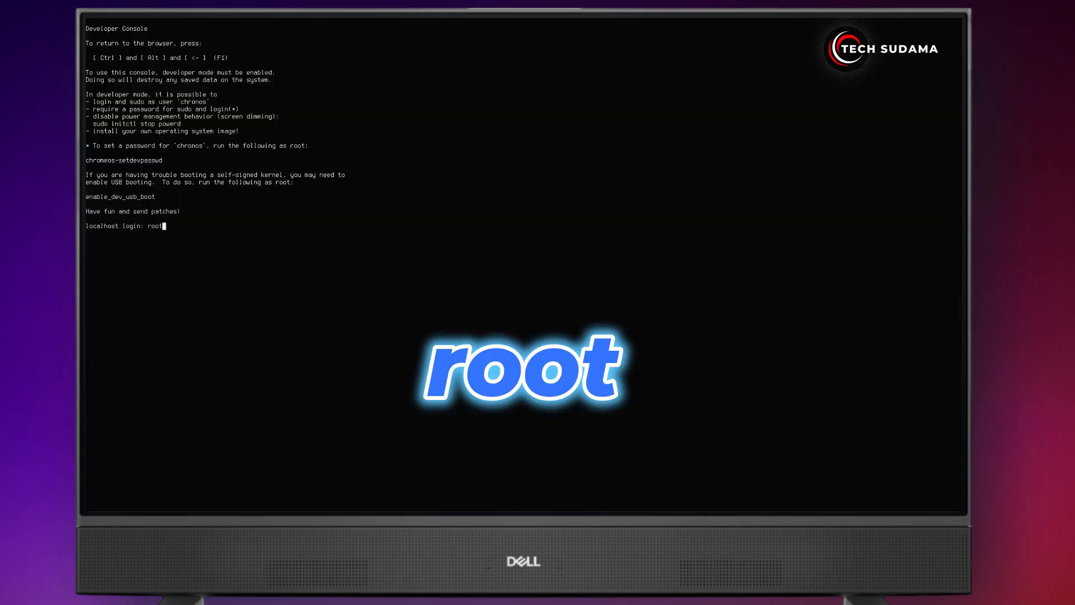
Run sudo resize-data at the root developer console.
{"action": "type", "text": "sudo resize-data"}
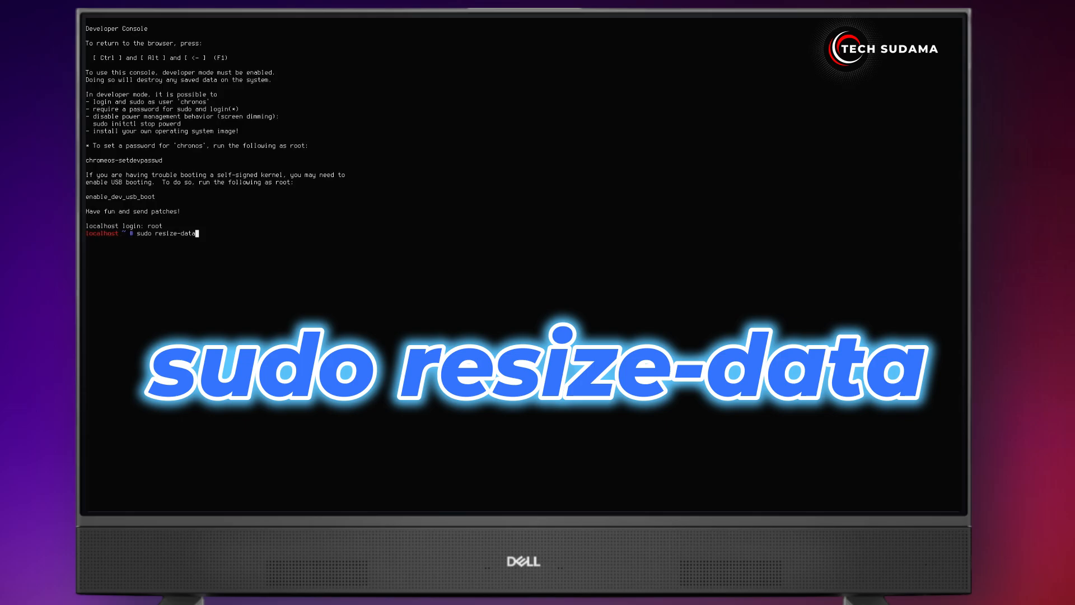
{"action": "key", "text": "Return"}
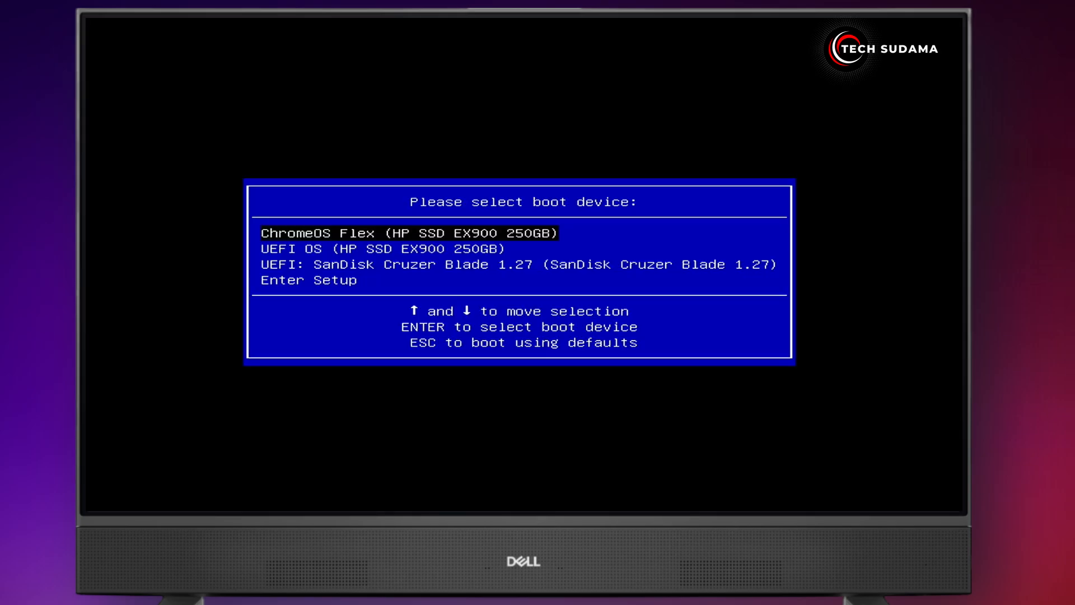
Pick ChromeOS Flex on the HP SSD EX900 250GB in the boot menu.
{"action": "key", "text": "Down"}
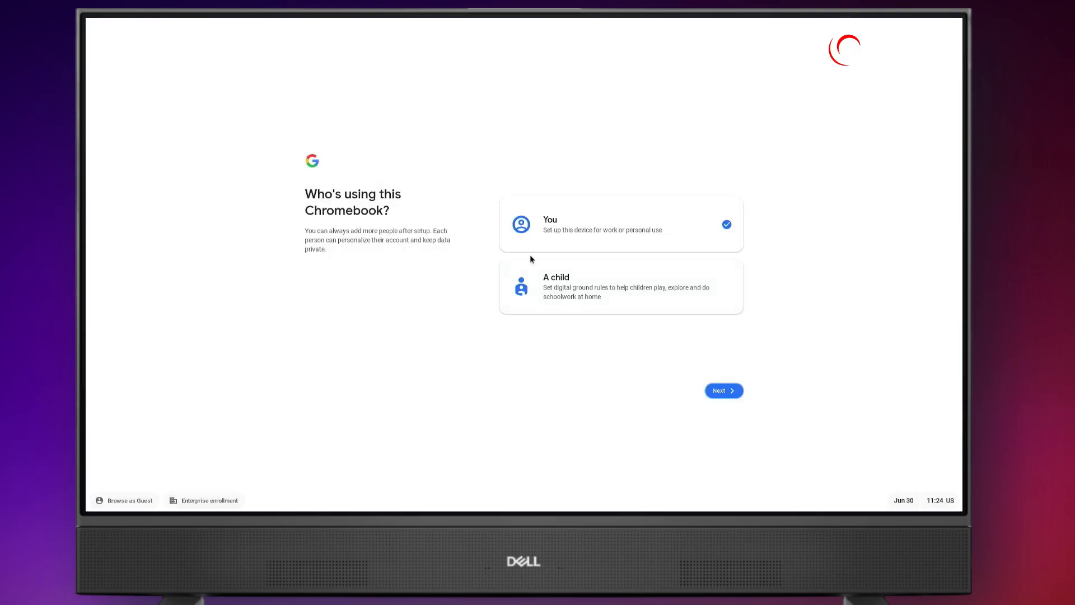
Complete setup as You, accepting terms and sync and keeping the Auto theme.
{"action": "left_click", "coordinate": [723, 390]}
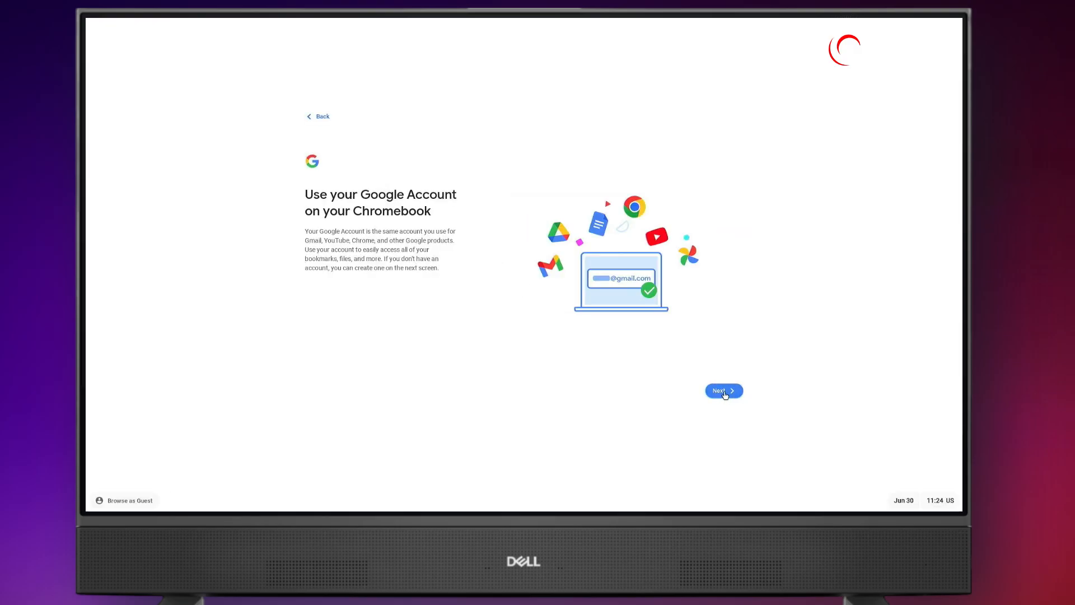
{"action": "left_click", "coordinate": [723, 391]}
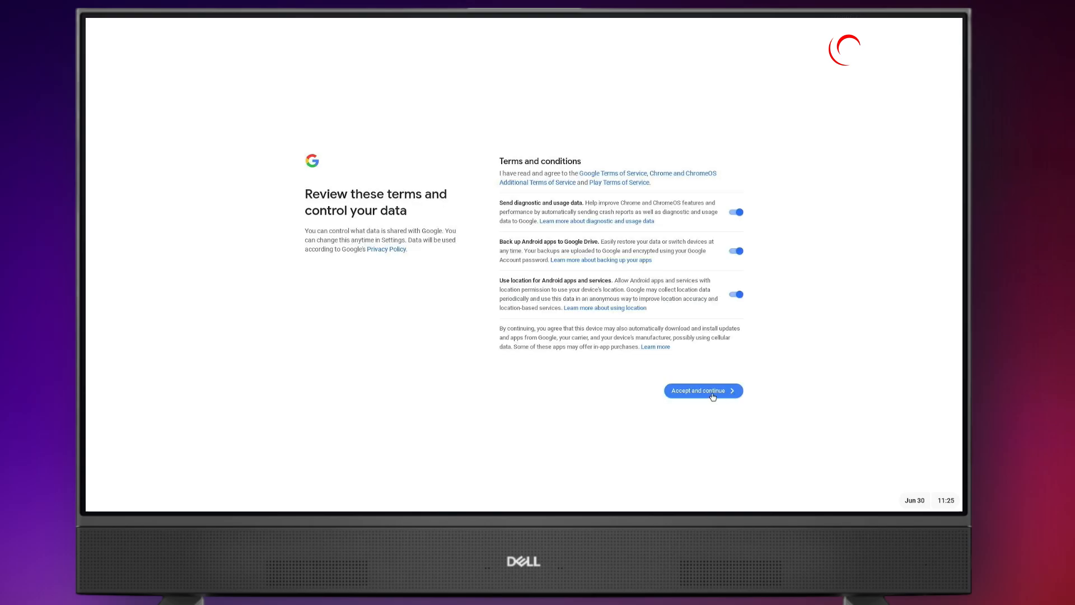
{"action": "left_click", "coordinate": [703, 391]}
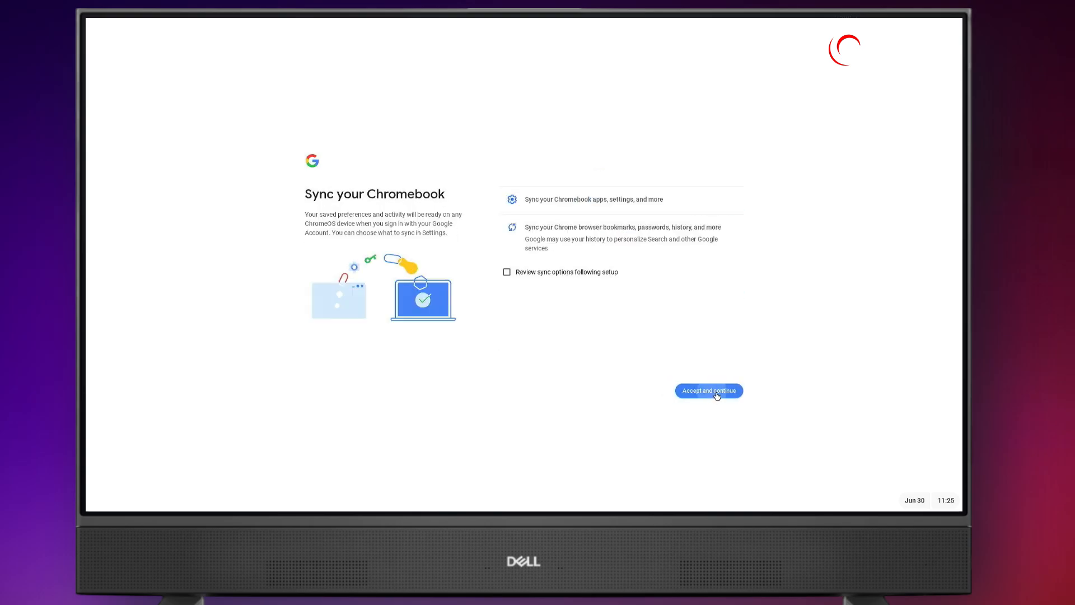
{"action": "left_click", "coordinate": [709, 391]}
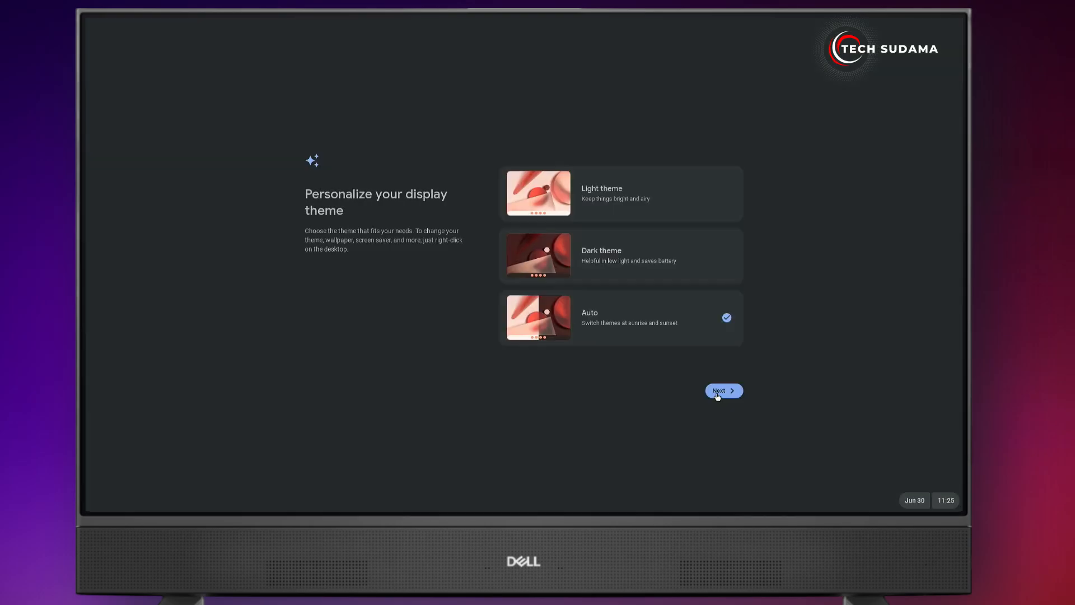
{"action": "left_click", "coordinate": [723, 390]}
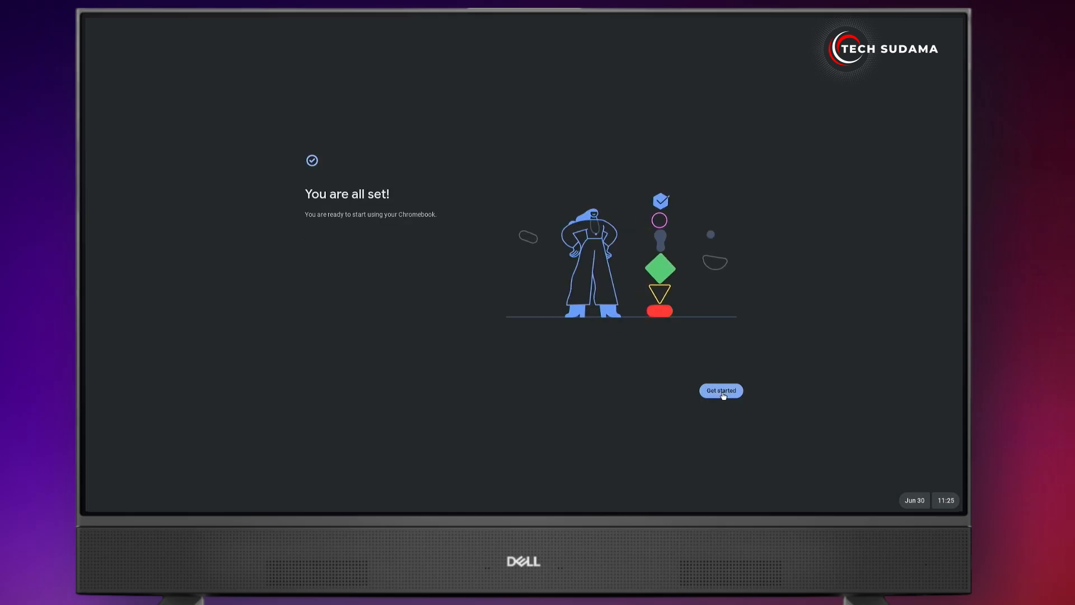
{"action": "left_click", "coordinate": [721, 390]}
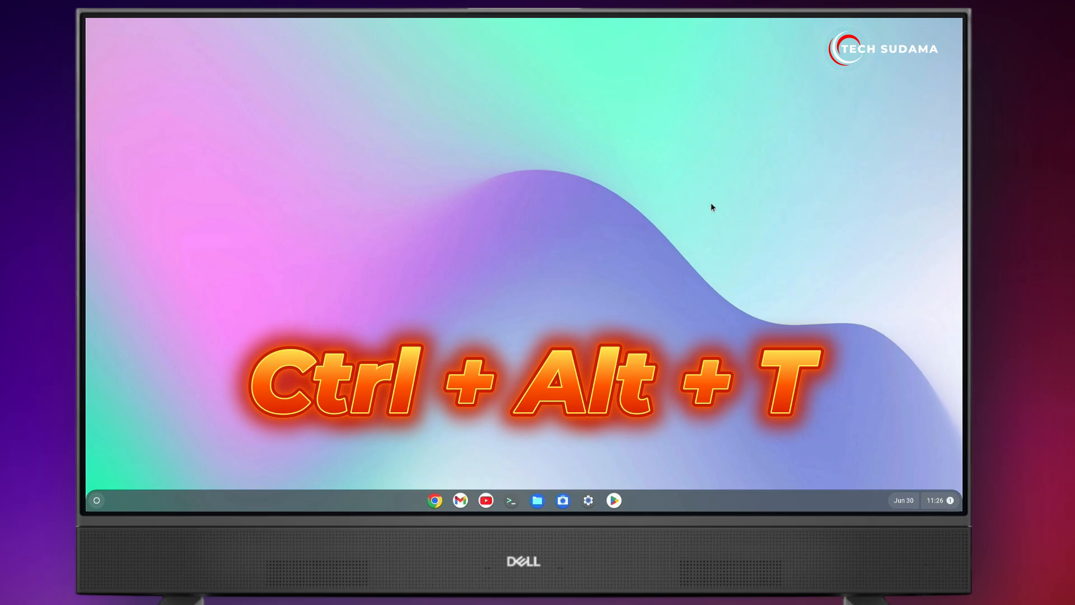
Open crosh, enter shell and run sudo fdisk -l to list disks.
{"action": "key", "text": "Ctrl+Alt+T"}
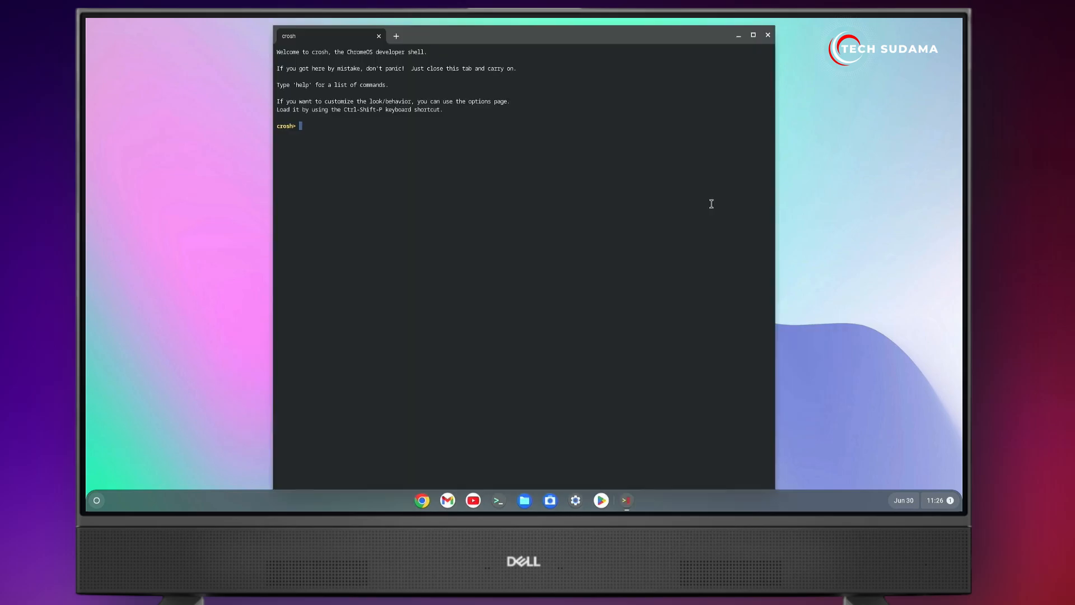
{"action": "type", "text": "shell"}
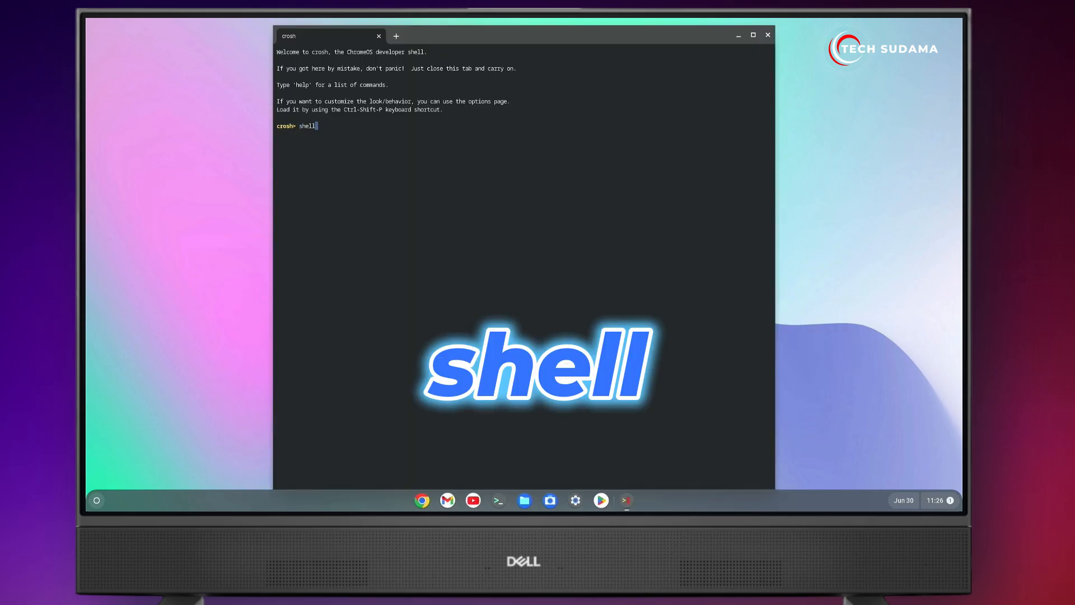
{"action": "type", "text": "sudo fdisk -l"}
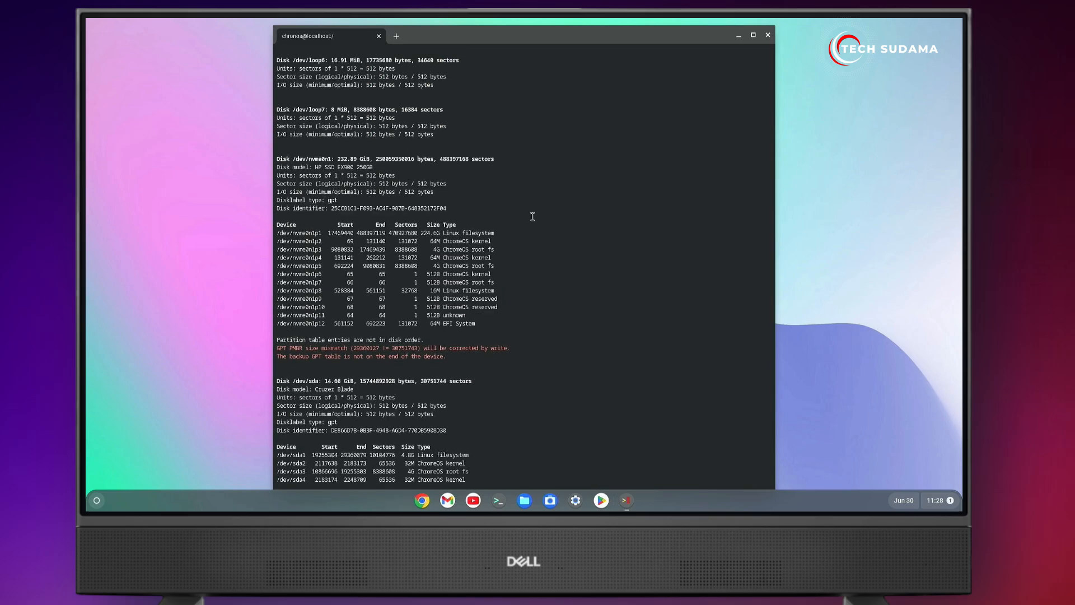
Locate the HP SSD EX900 250GB in the fdisk output and copy its name nvme0n1.
{"action": "scroll", "scroll_direction": "down", "scroll_amount": 3}
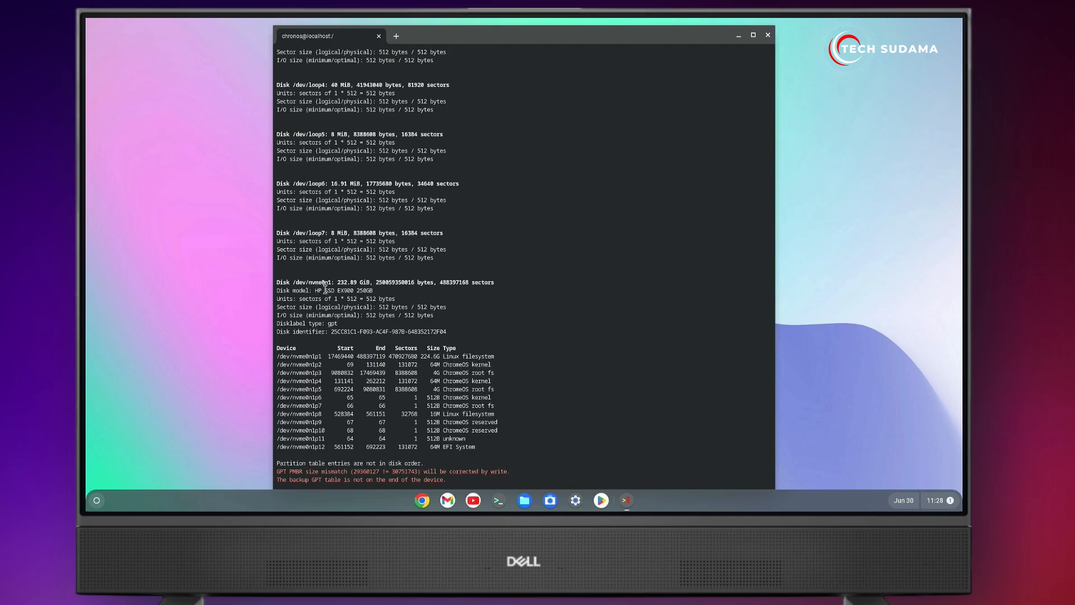
{"action": "double_click", "coordinate": [343, 290]}
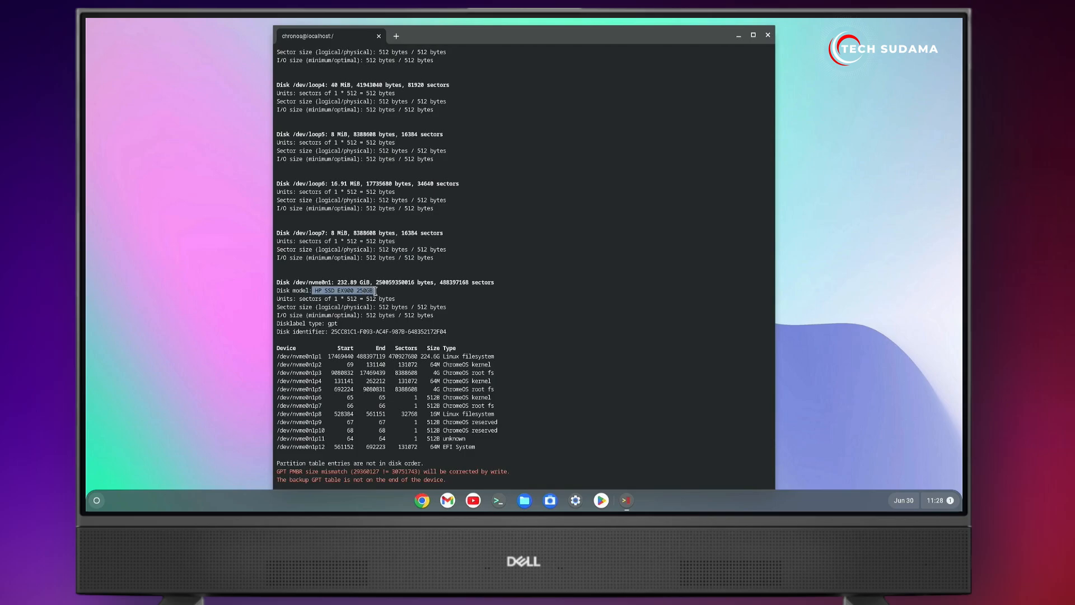
{"action": "double_click", "coordinate": [325, 282]}
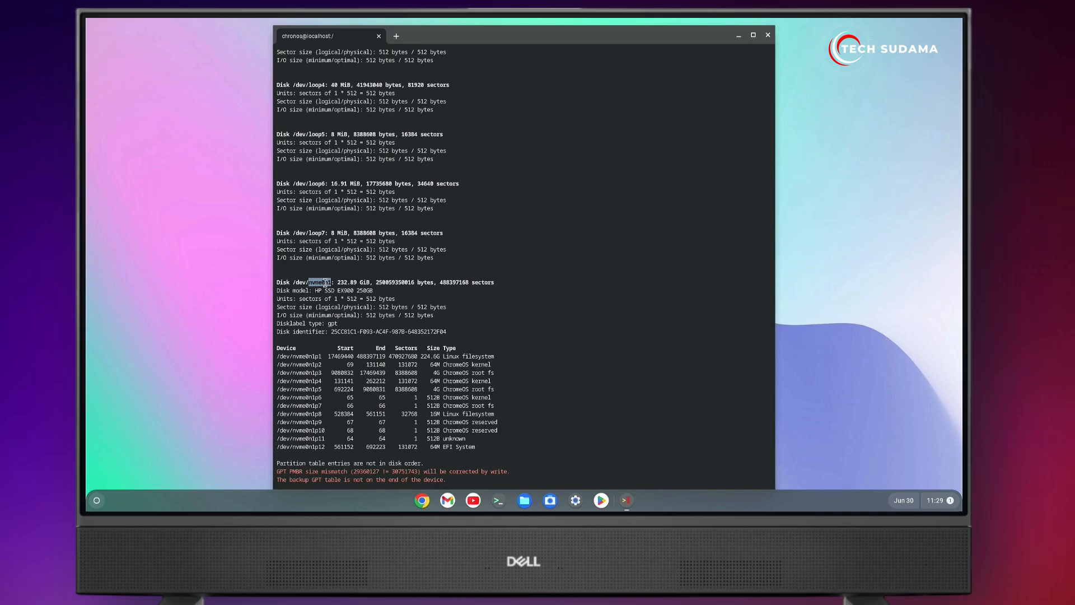
{"action": "key", "text": "Ctrl+C"}
{"action": "type", "text": "sudo chromeos-install -dst /dev/"}
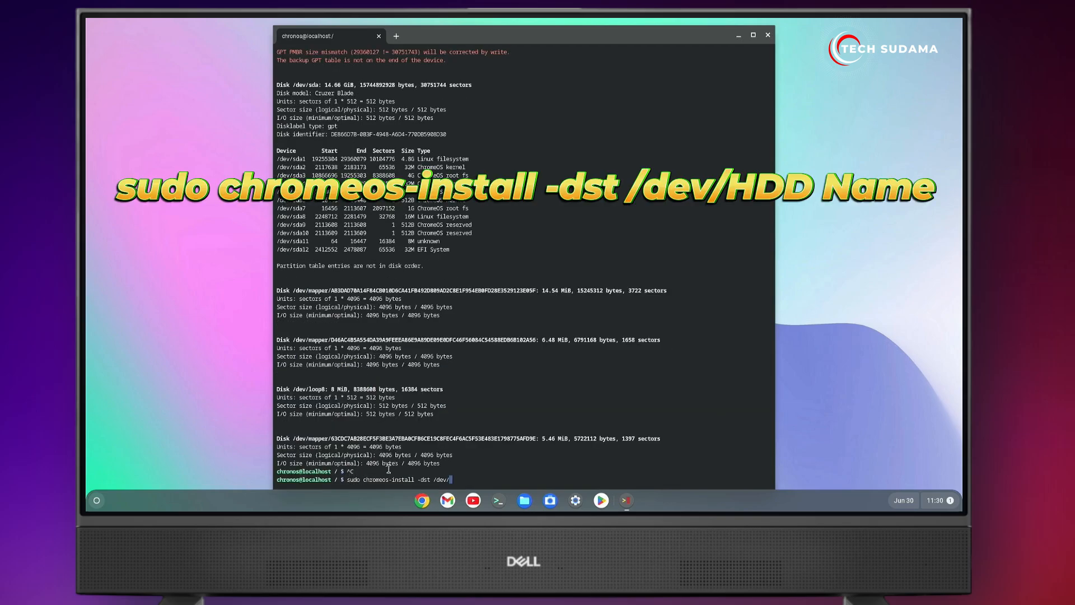
{"action": "mouse_move", "coordinate": [418, 483]}
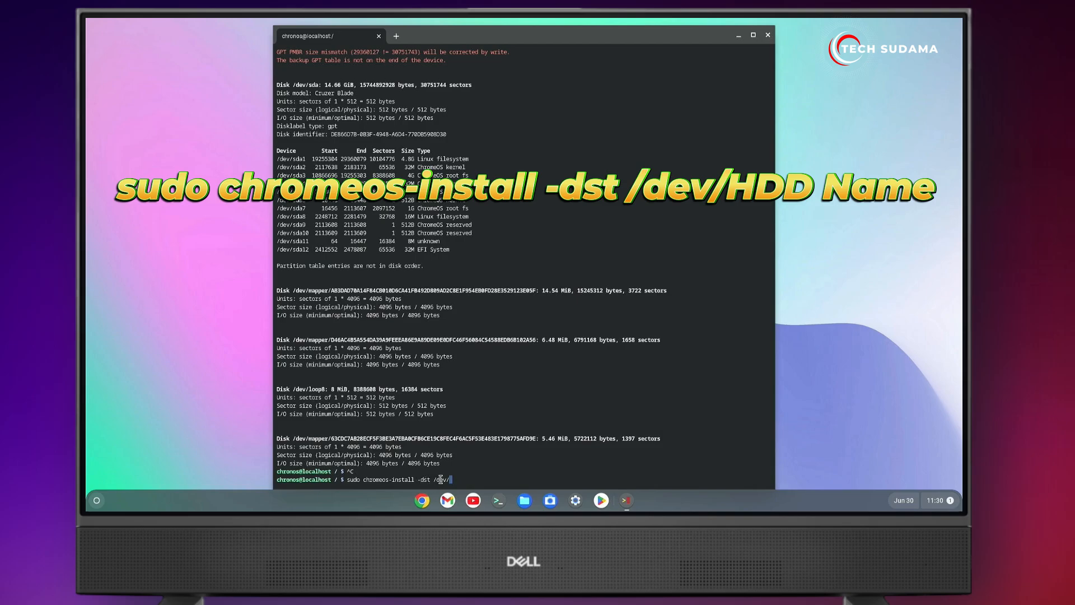
Run chromeos-install targeting /dev/nvme0n1 and confirm with yes until ChromeOS is installed.
{"action": "type", "text": "nvme0n1"}
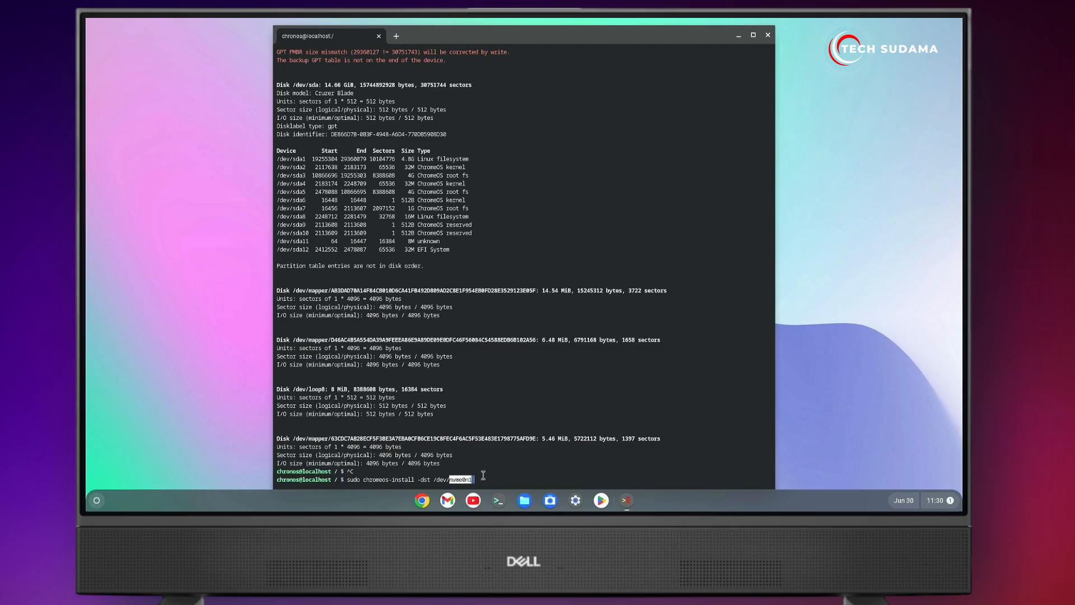
{"action": "key", "text": "Return"}
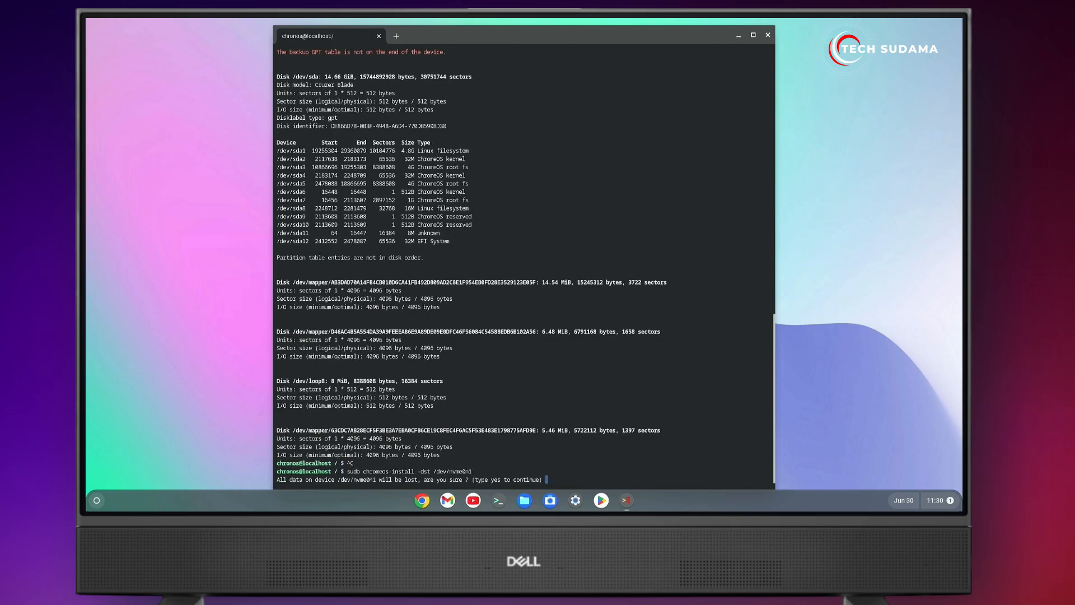
{"action": "type", "text": "yes"}
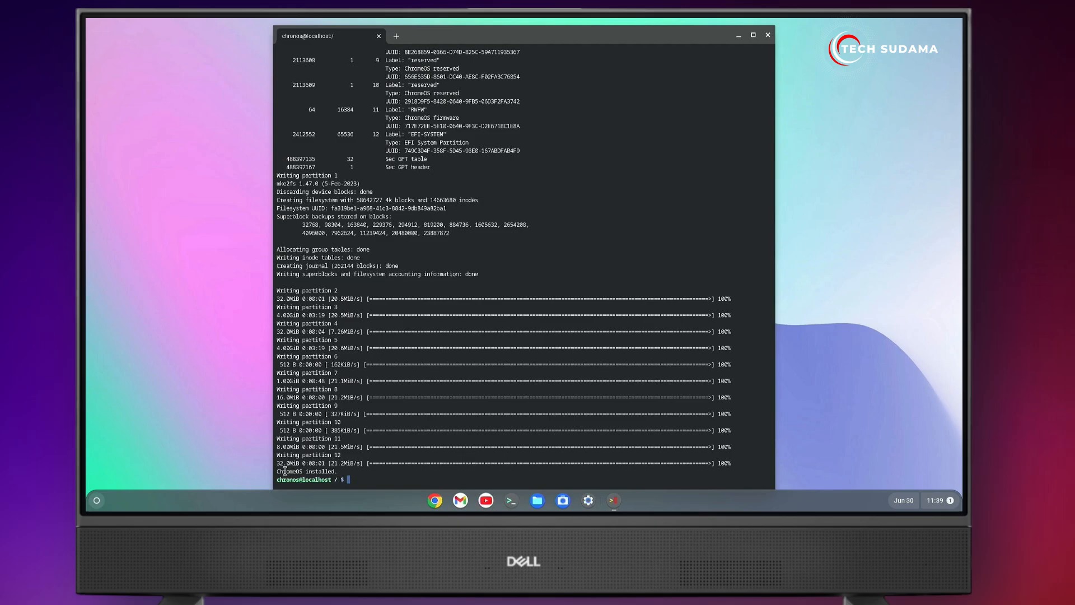
Restart the computer to boot the newly installed ChromeOS Flex.
{"action": "left_click", "coordinate": [768, 35]}
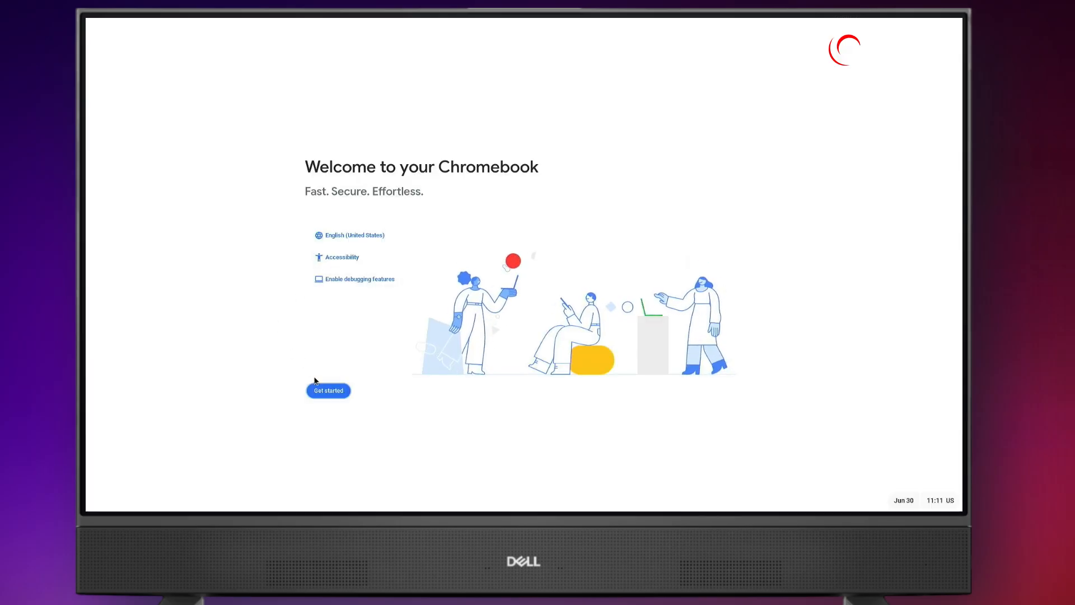
Start setup, accept the terms, keep the Light theme, and finish onboarding.
{"action": "left_click", "coordinate": [328, 391]}
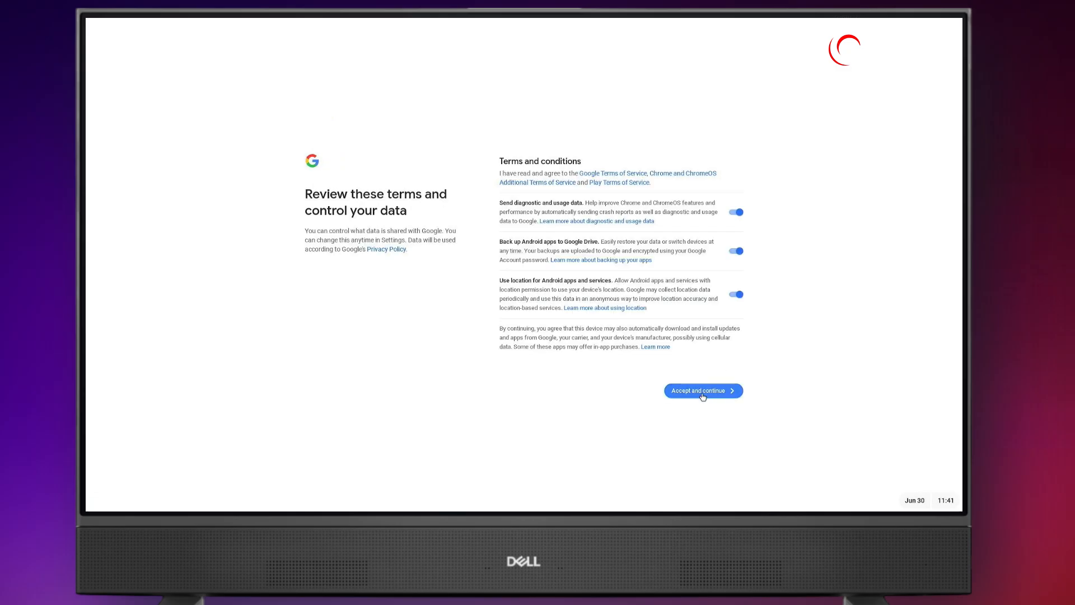
{"action": "left_click", "coordinate": [703, 391]}
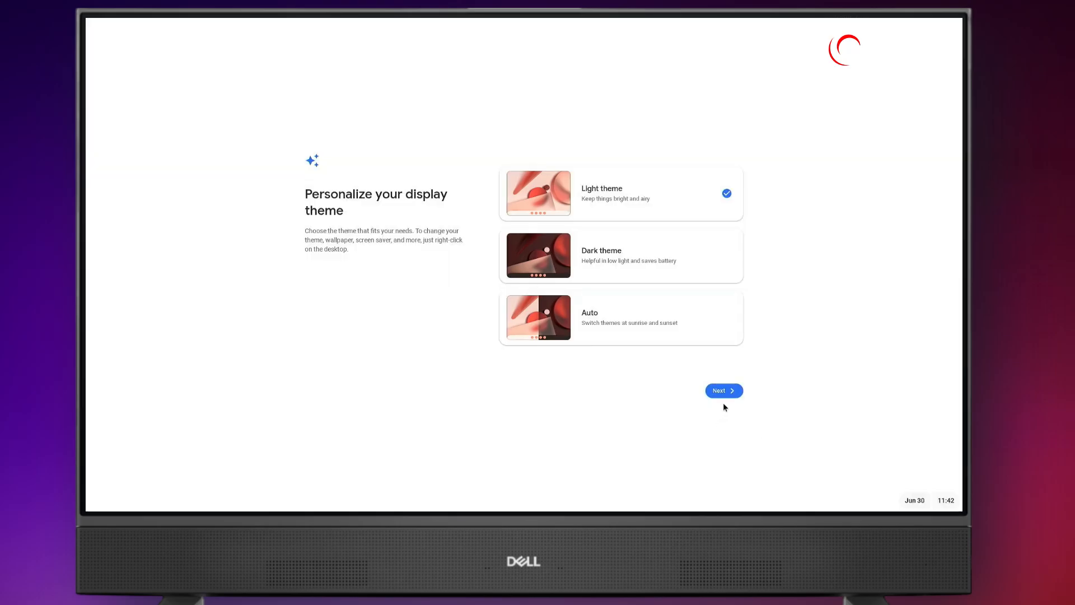
{"action": "left_click", "coordinate": [723, 390]}
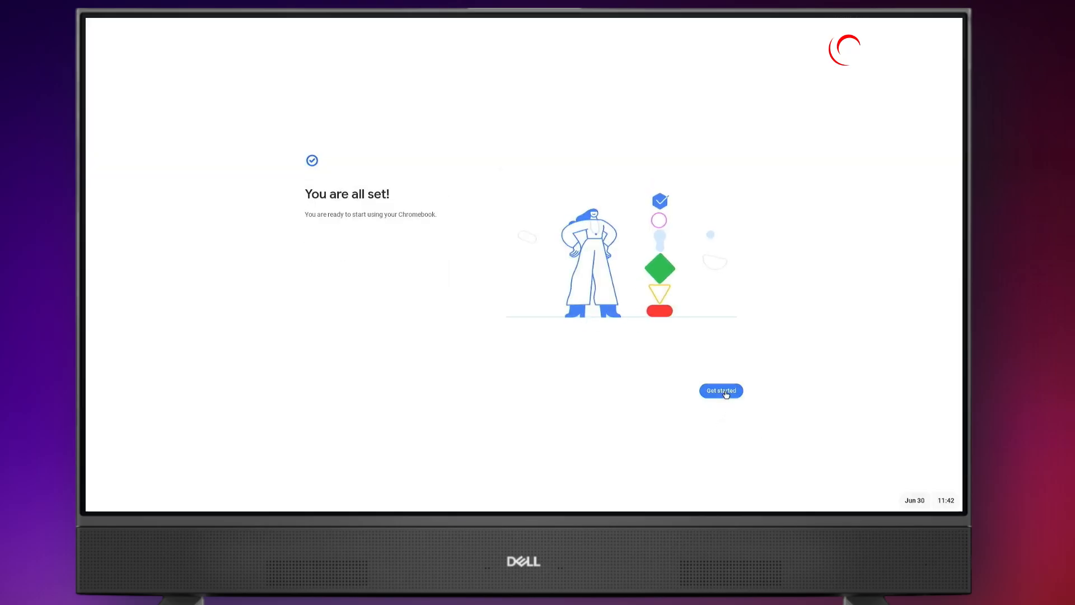
{"action": "left_click", "coordinate": [721, 390]}
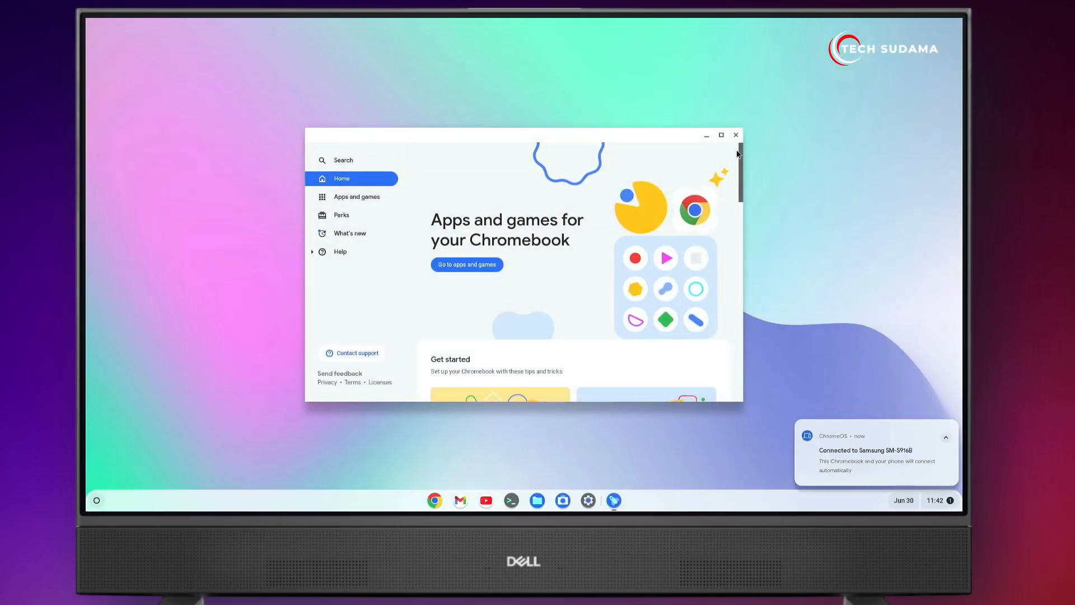